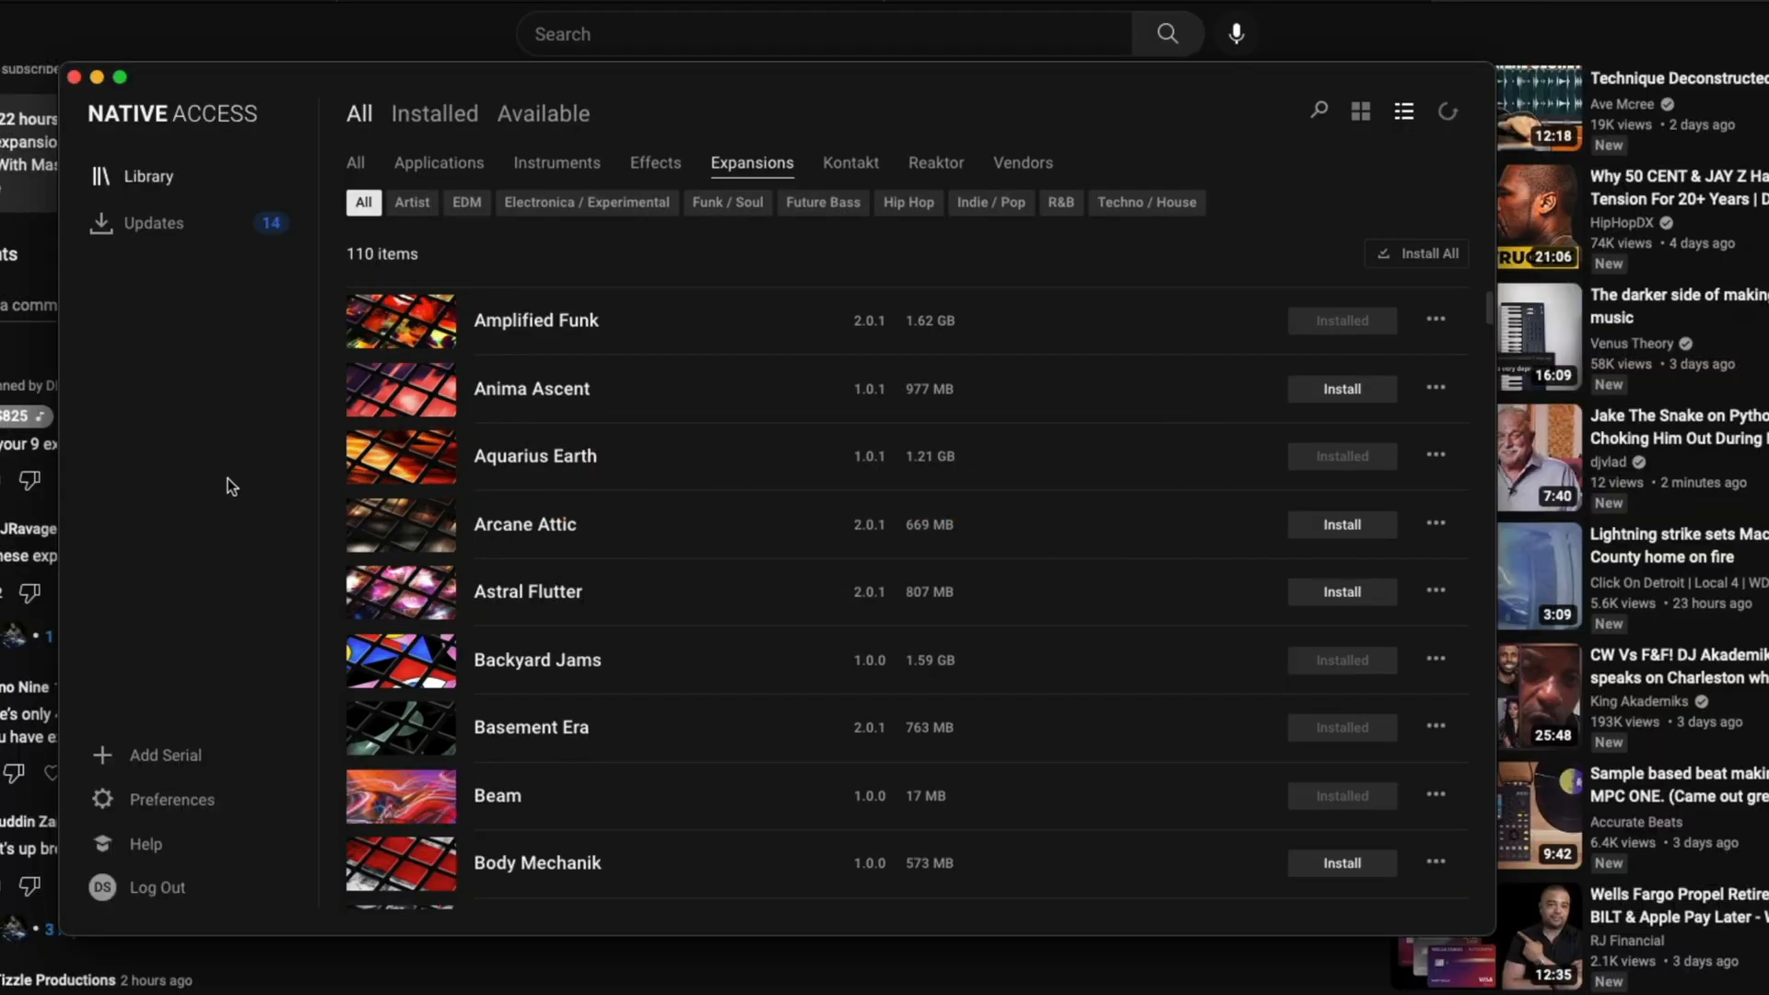
Step: Show the File Management preferences with the Content Location path on Extreme SSD
click(169, 798)
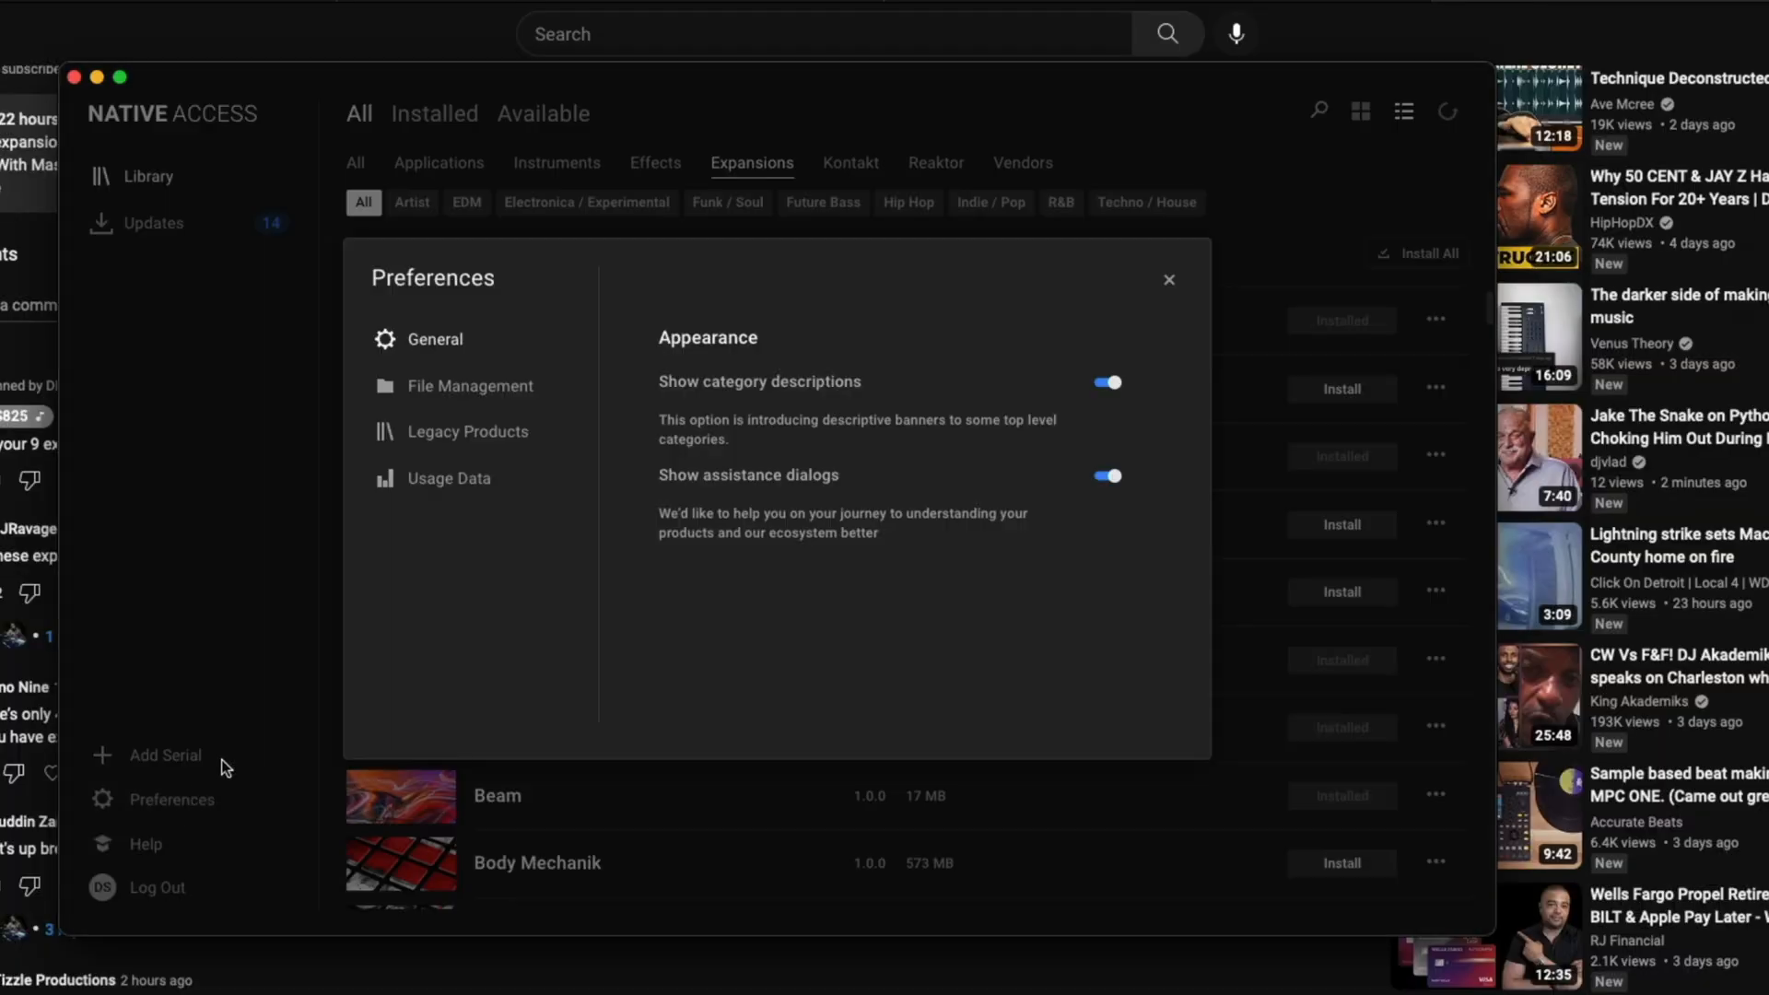
click(470, 385)
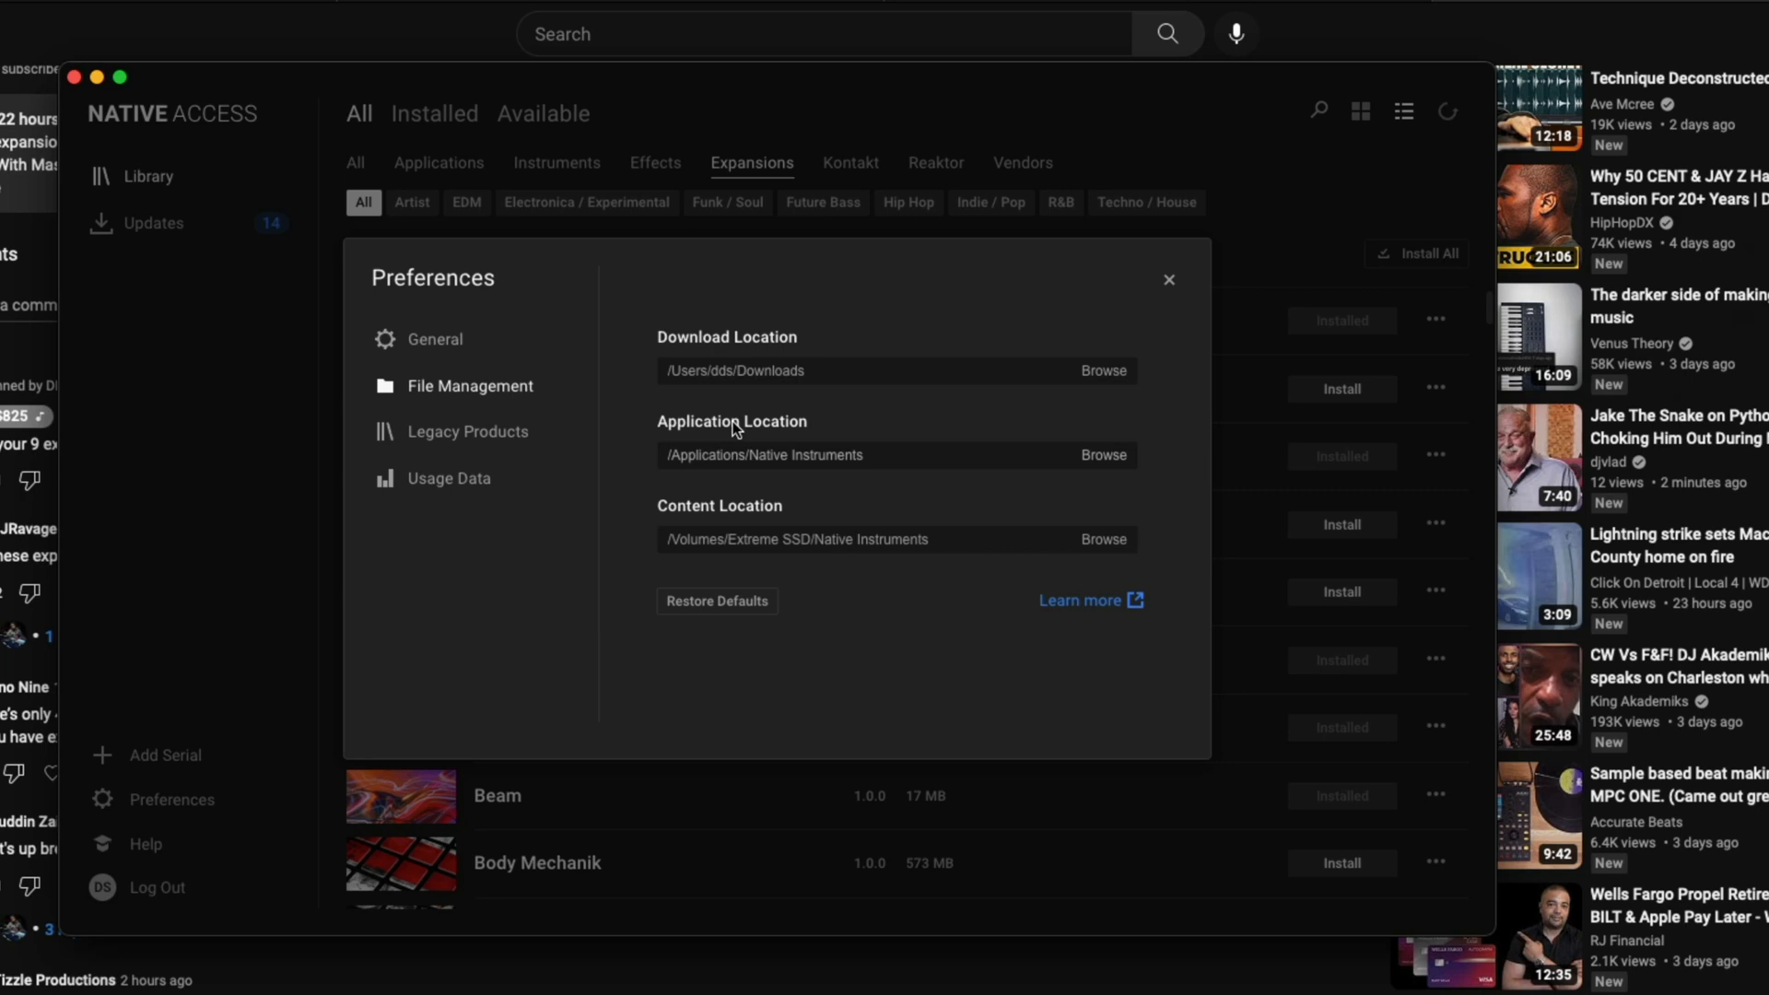
mouse_move(729, 500)
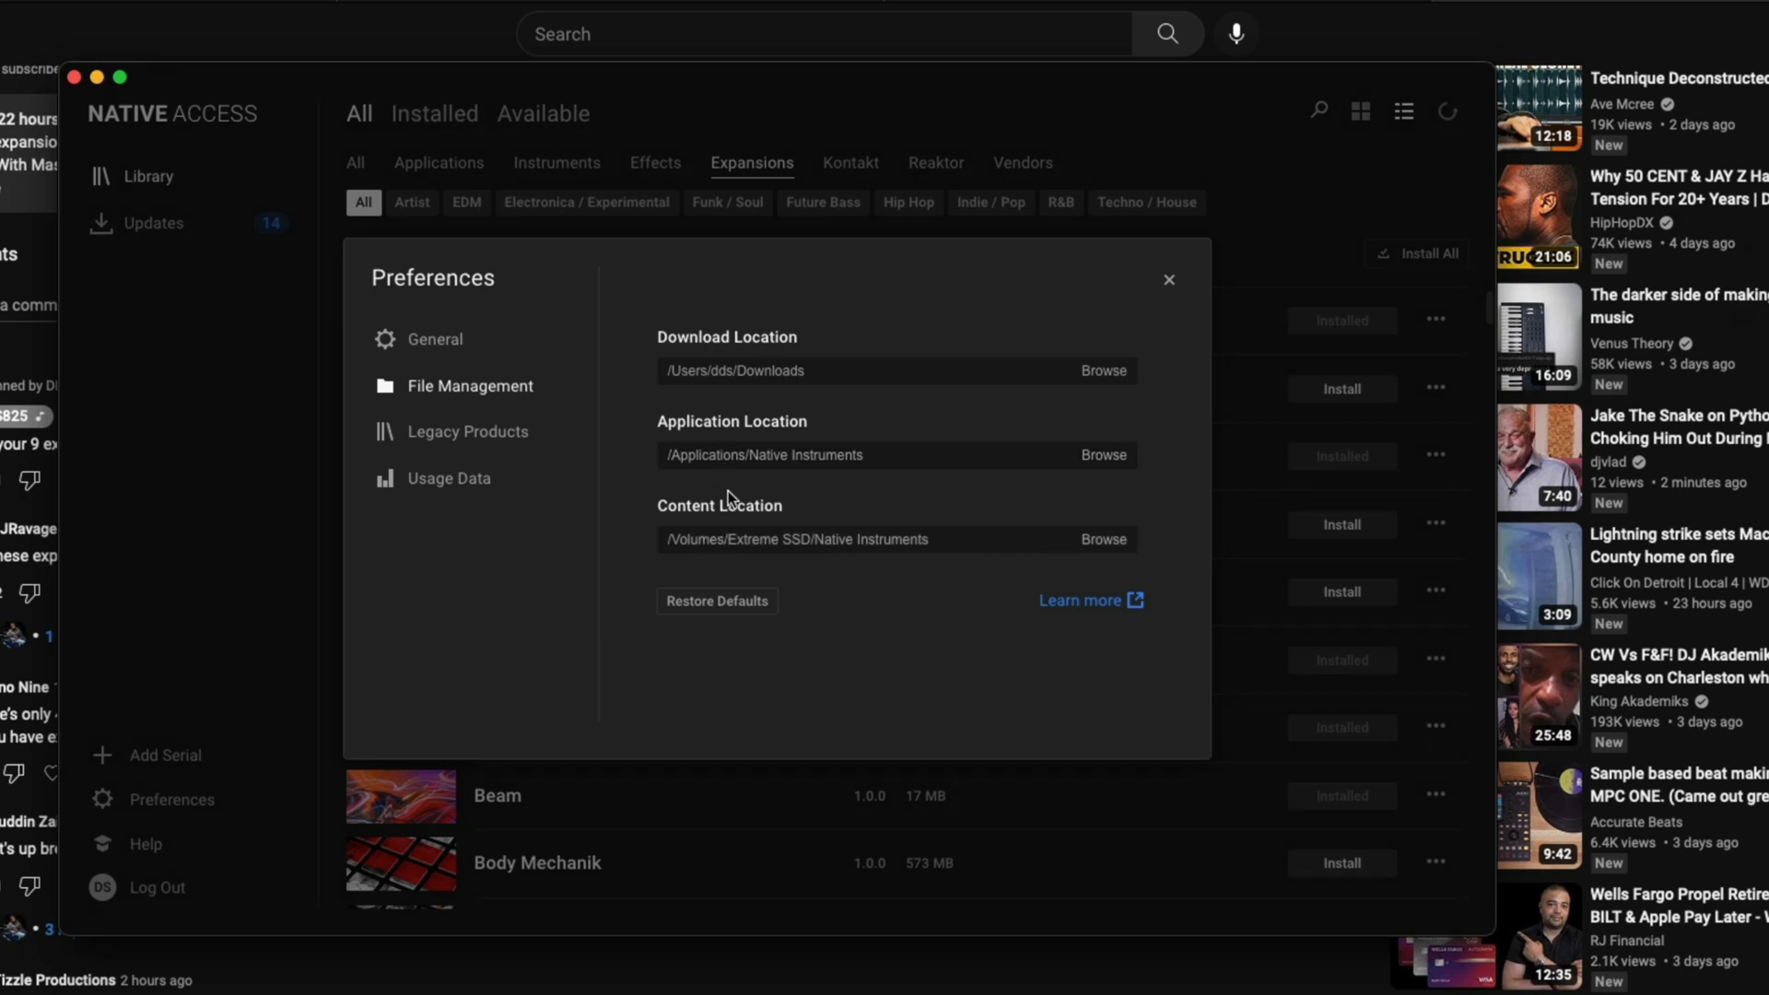
mouse_move(751, 412)
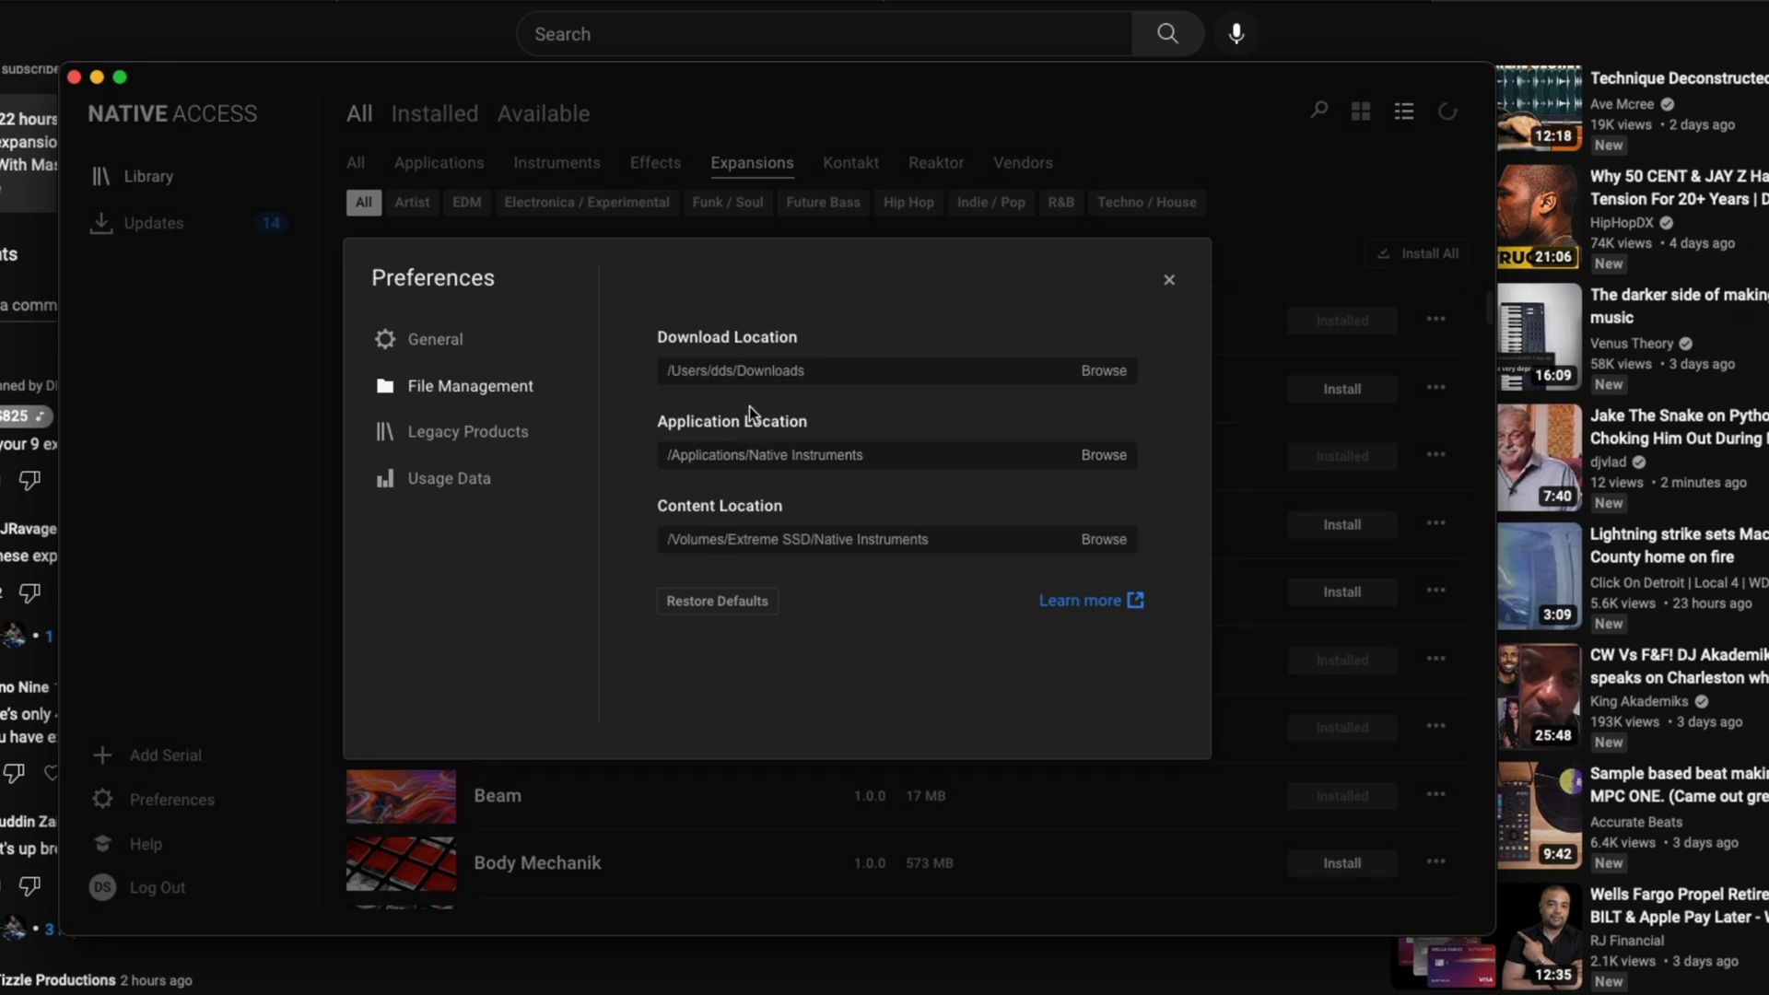
mouse_move(861, 546)
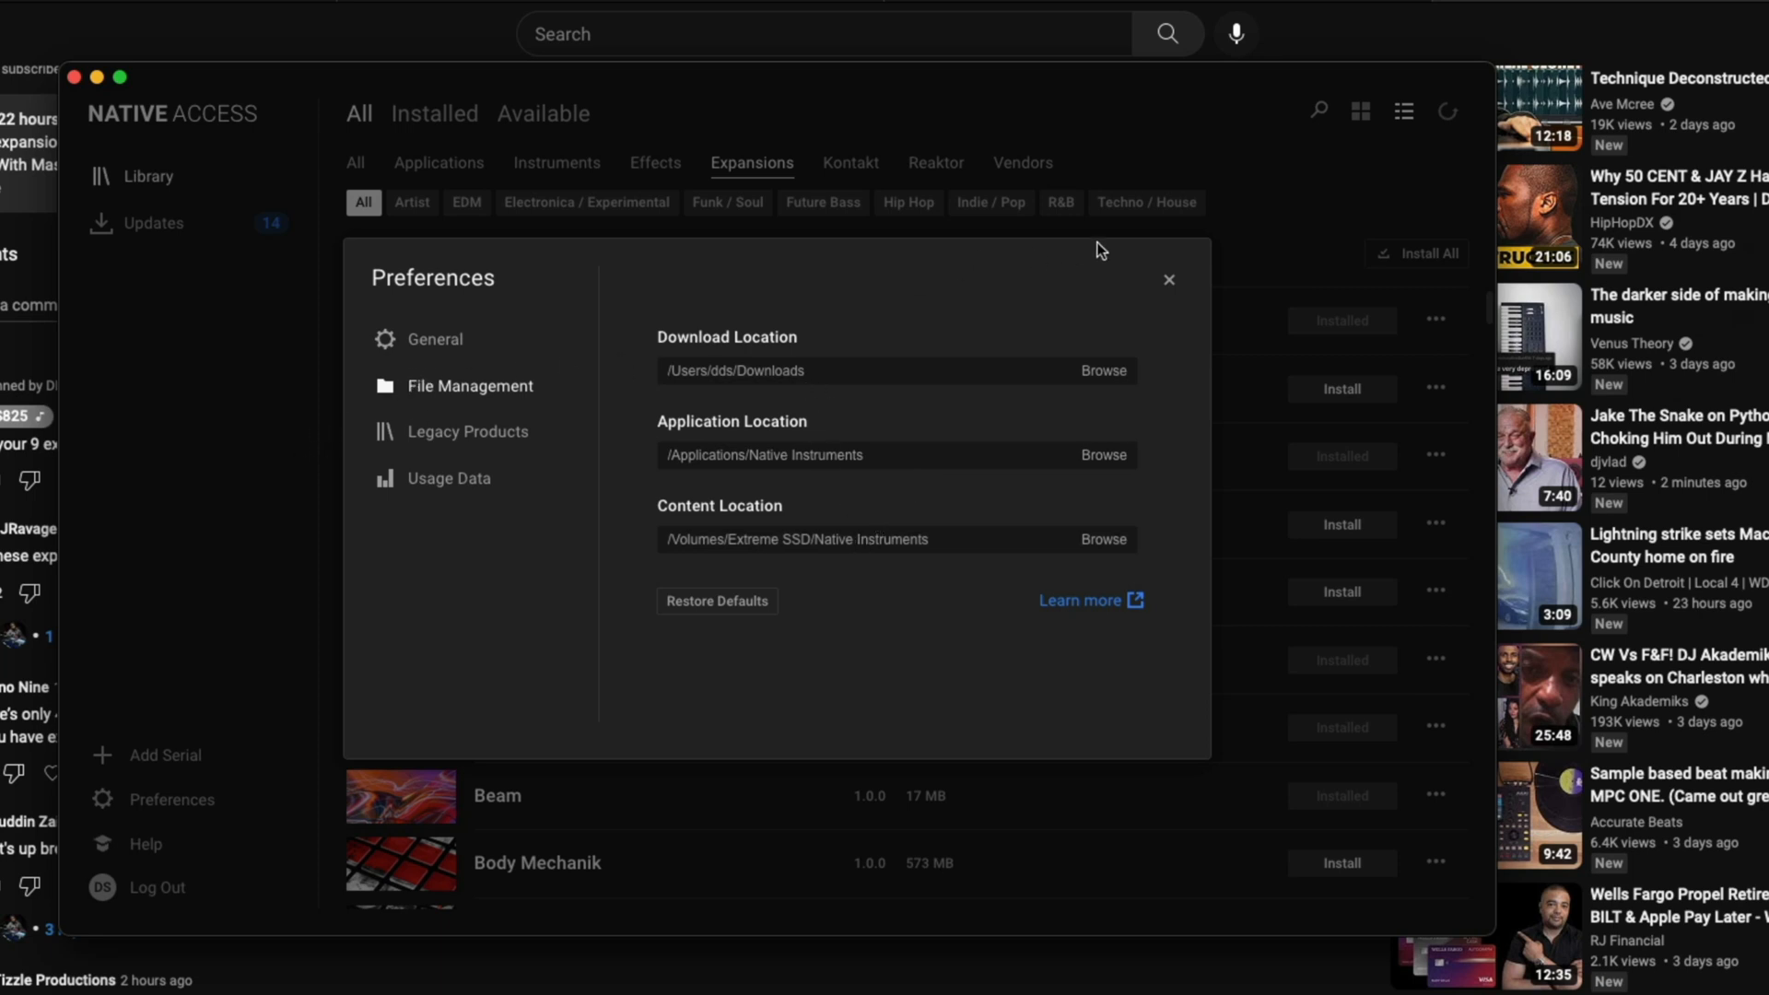
Step: Navigate Native Instruments > Borough Chops Library > Samples > One Shots in Finder's column view
click(1168, 280)
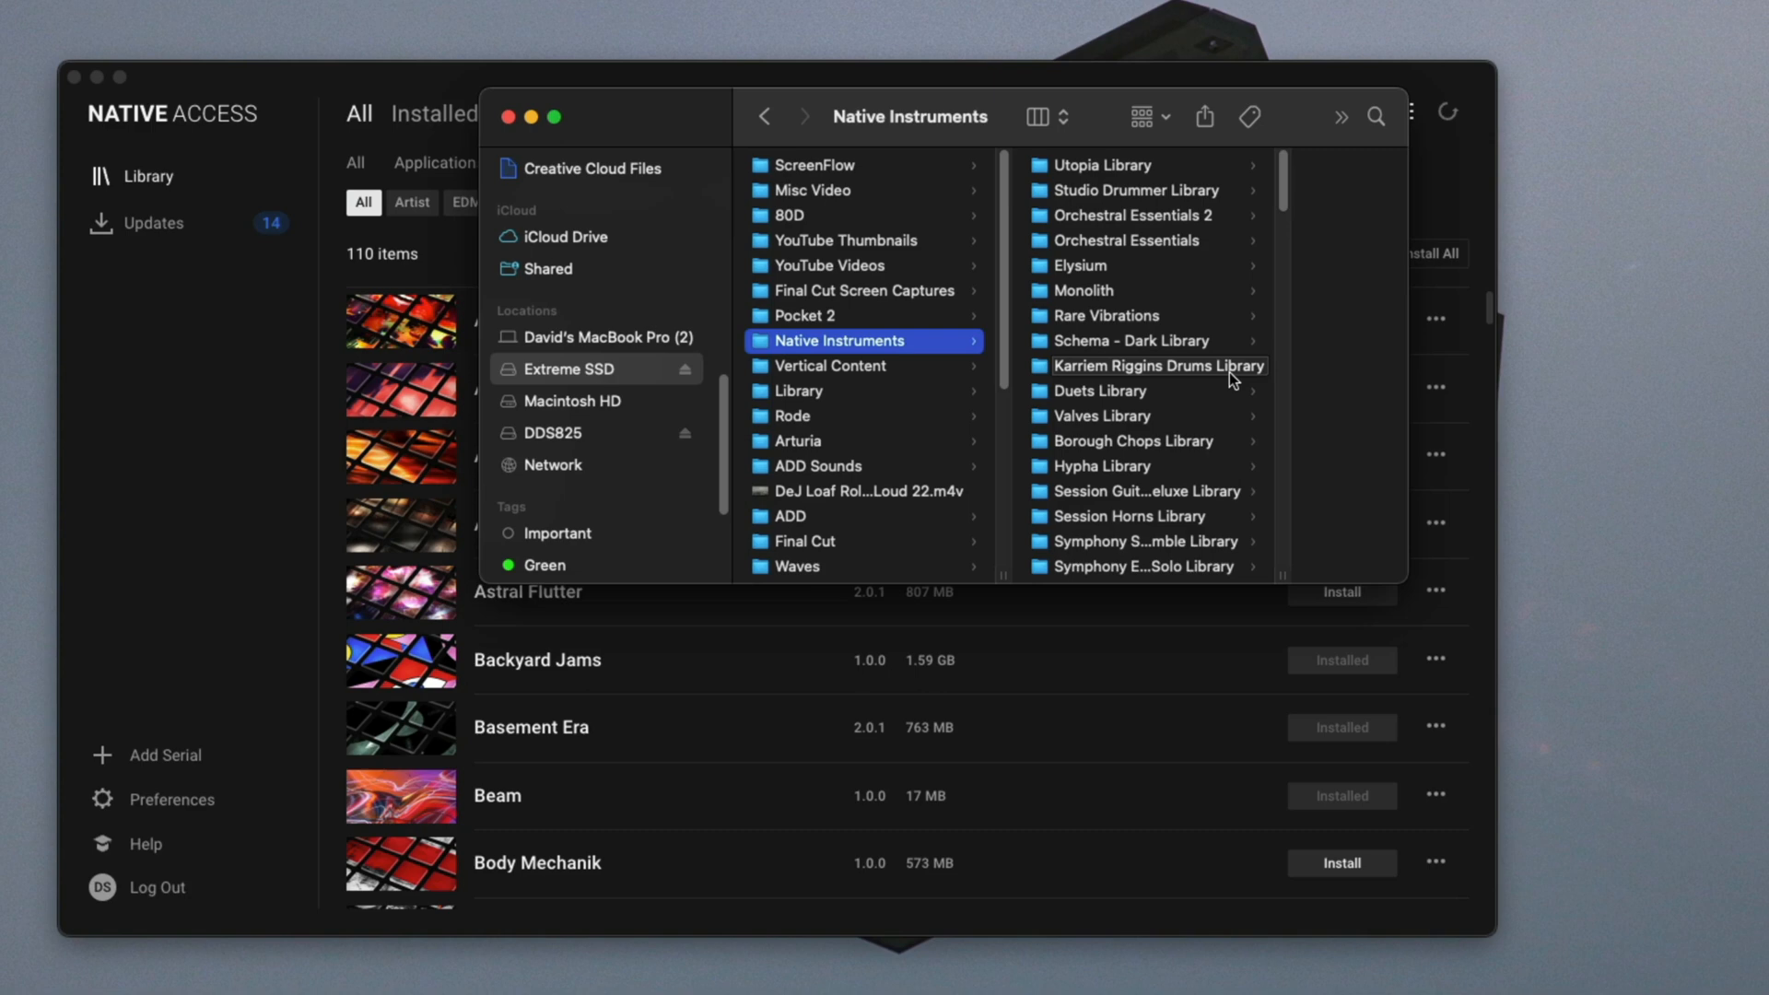
mouse_move(1192, 447)
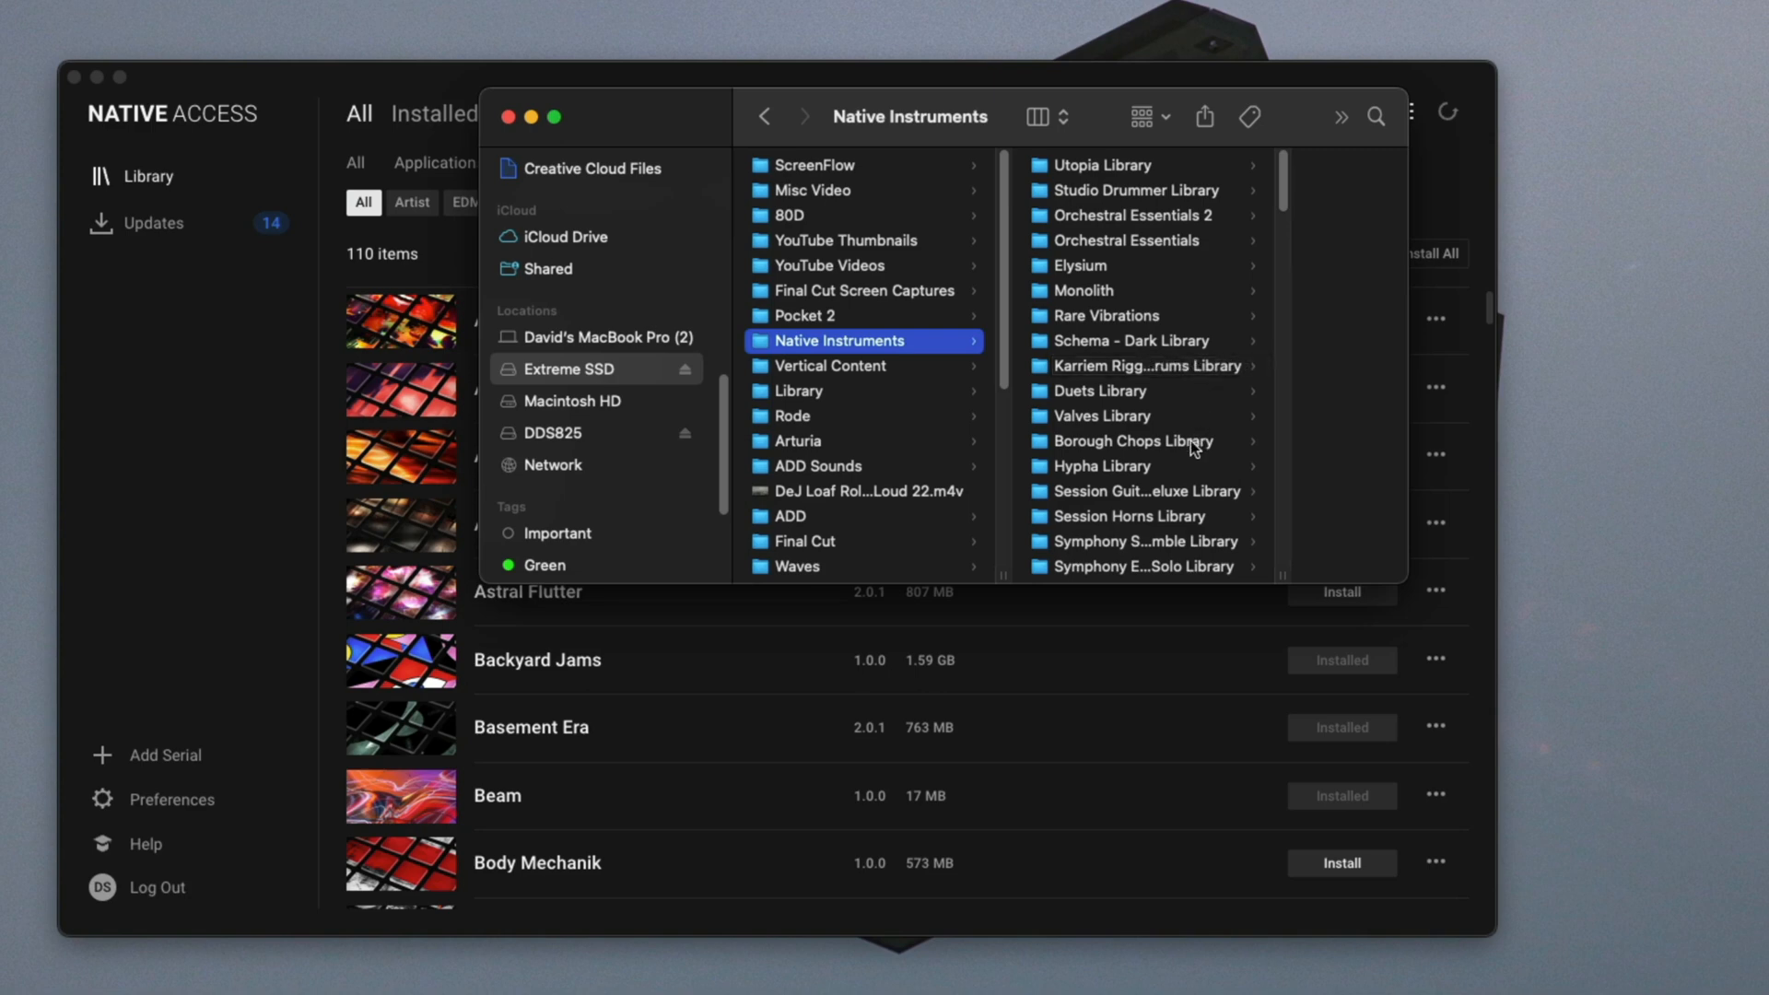
click(1132, 441)
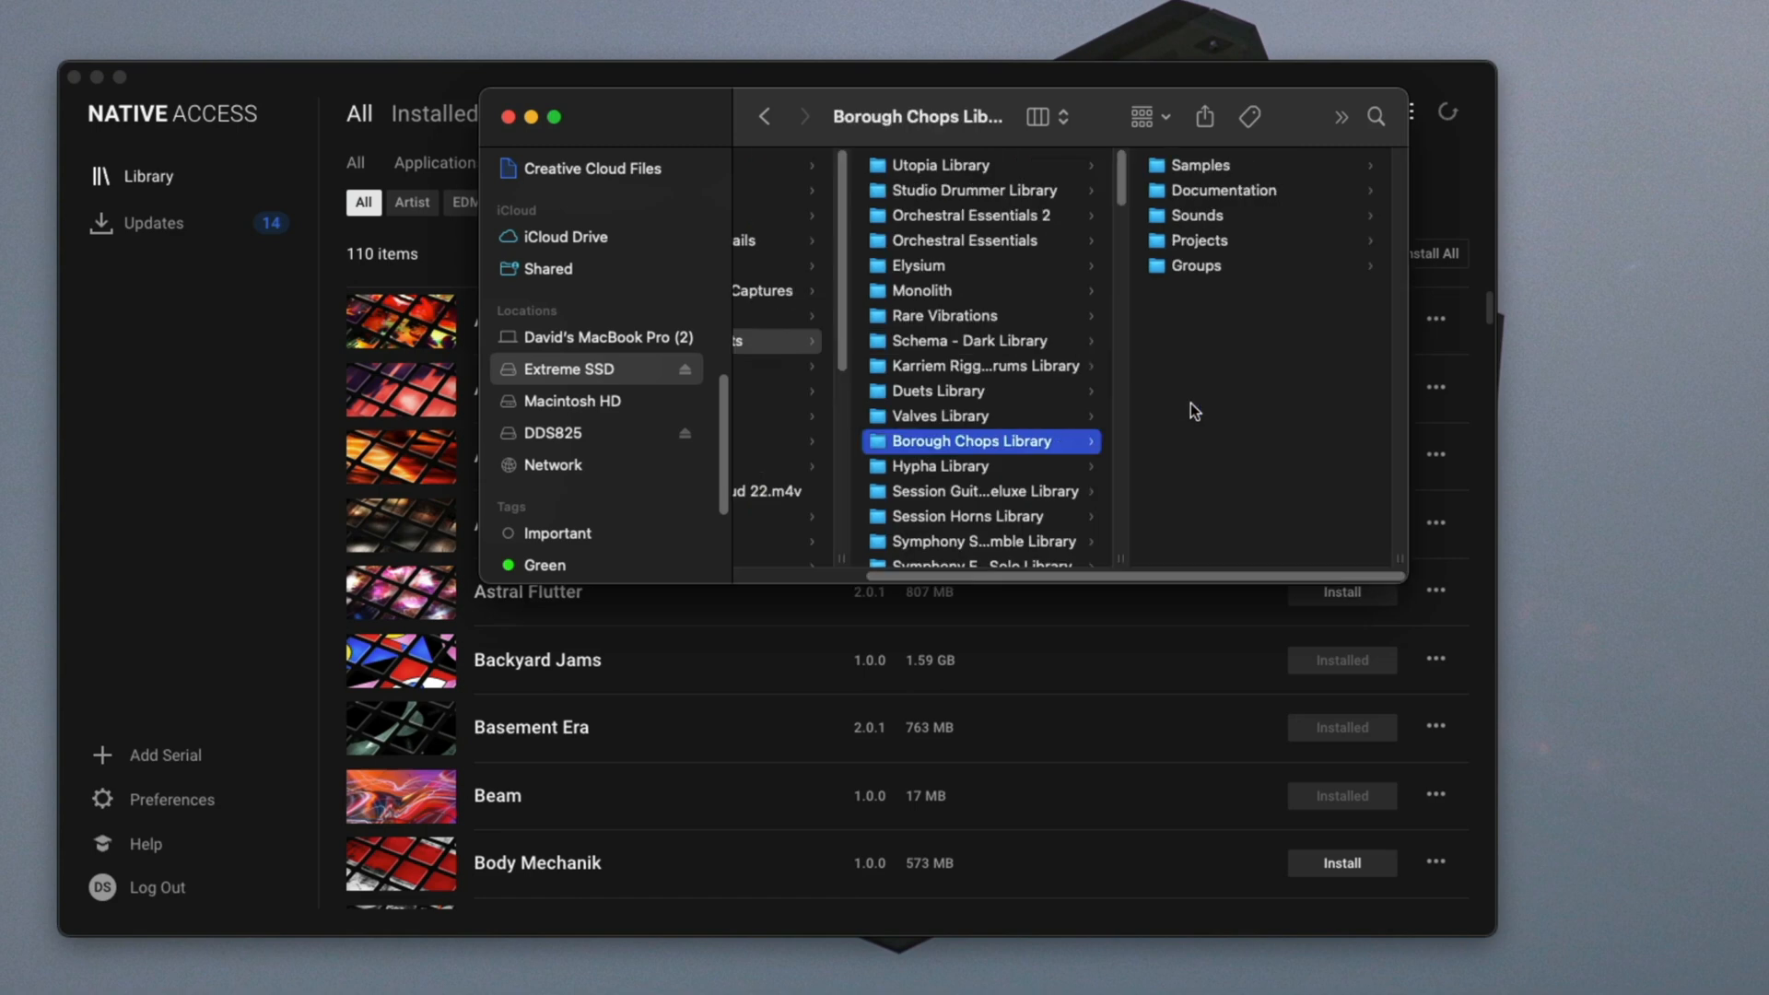
mouse_move(1227, 186)
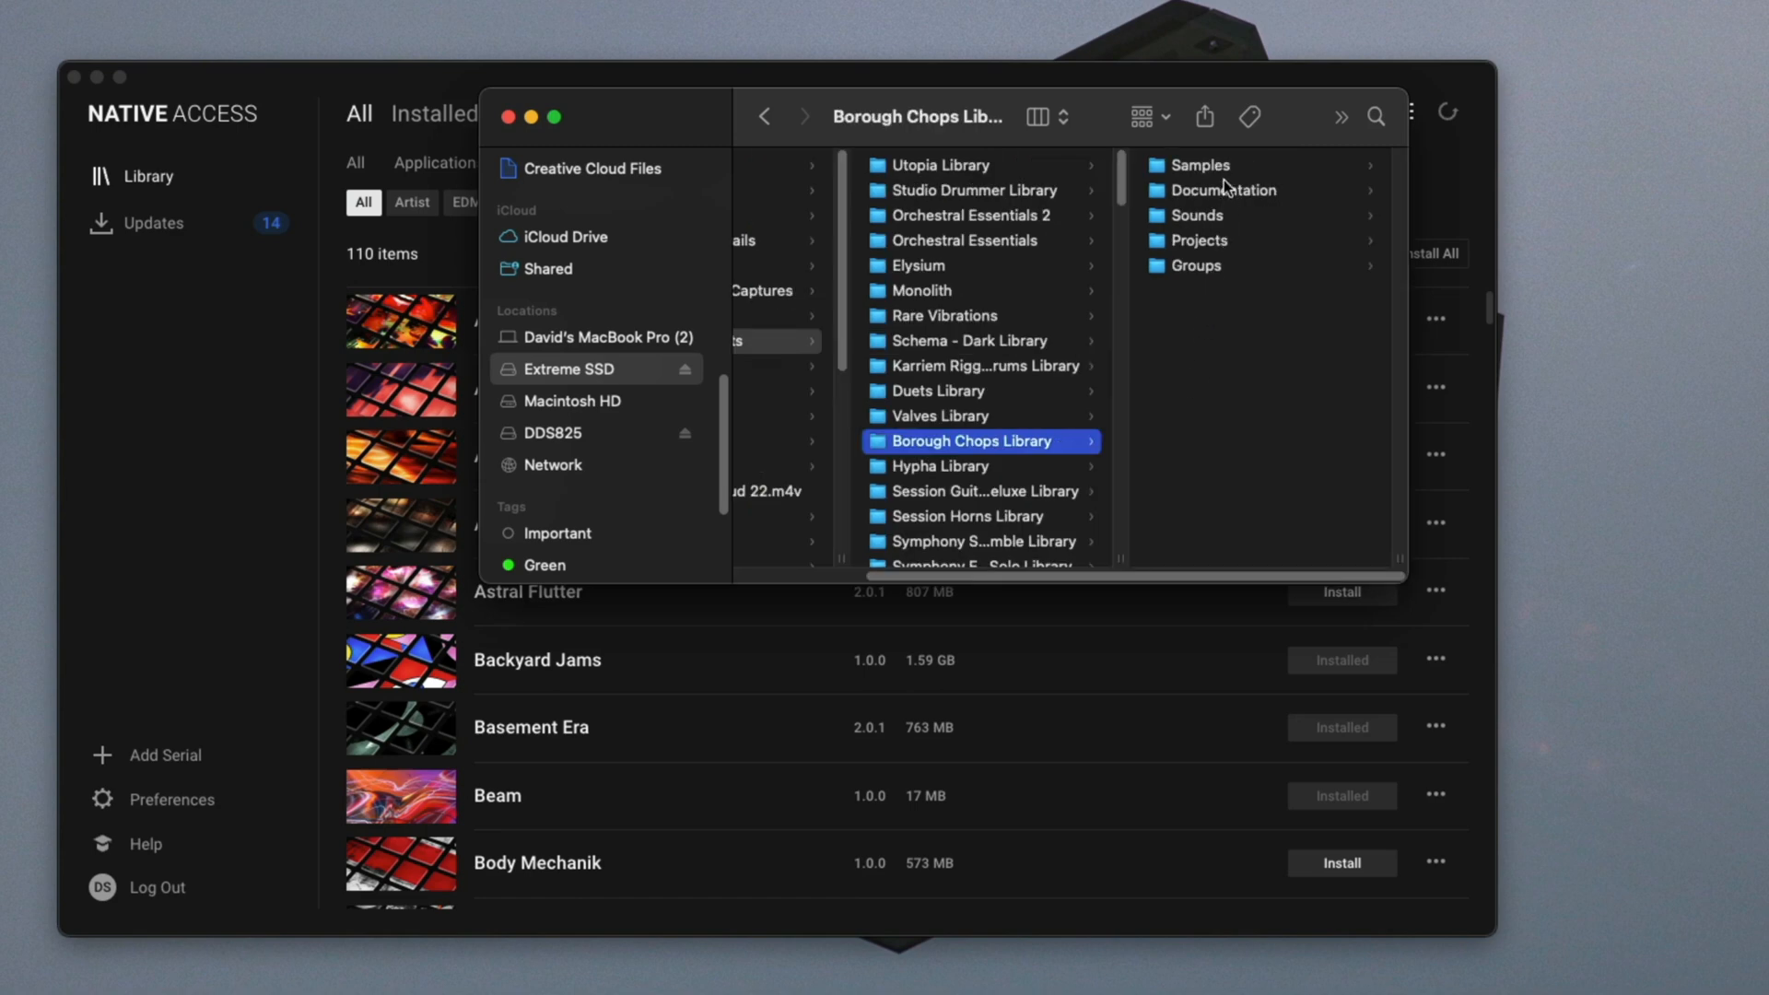
click(1199, 164)
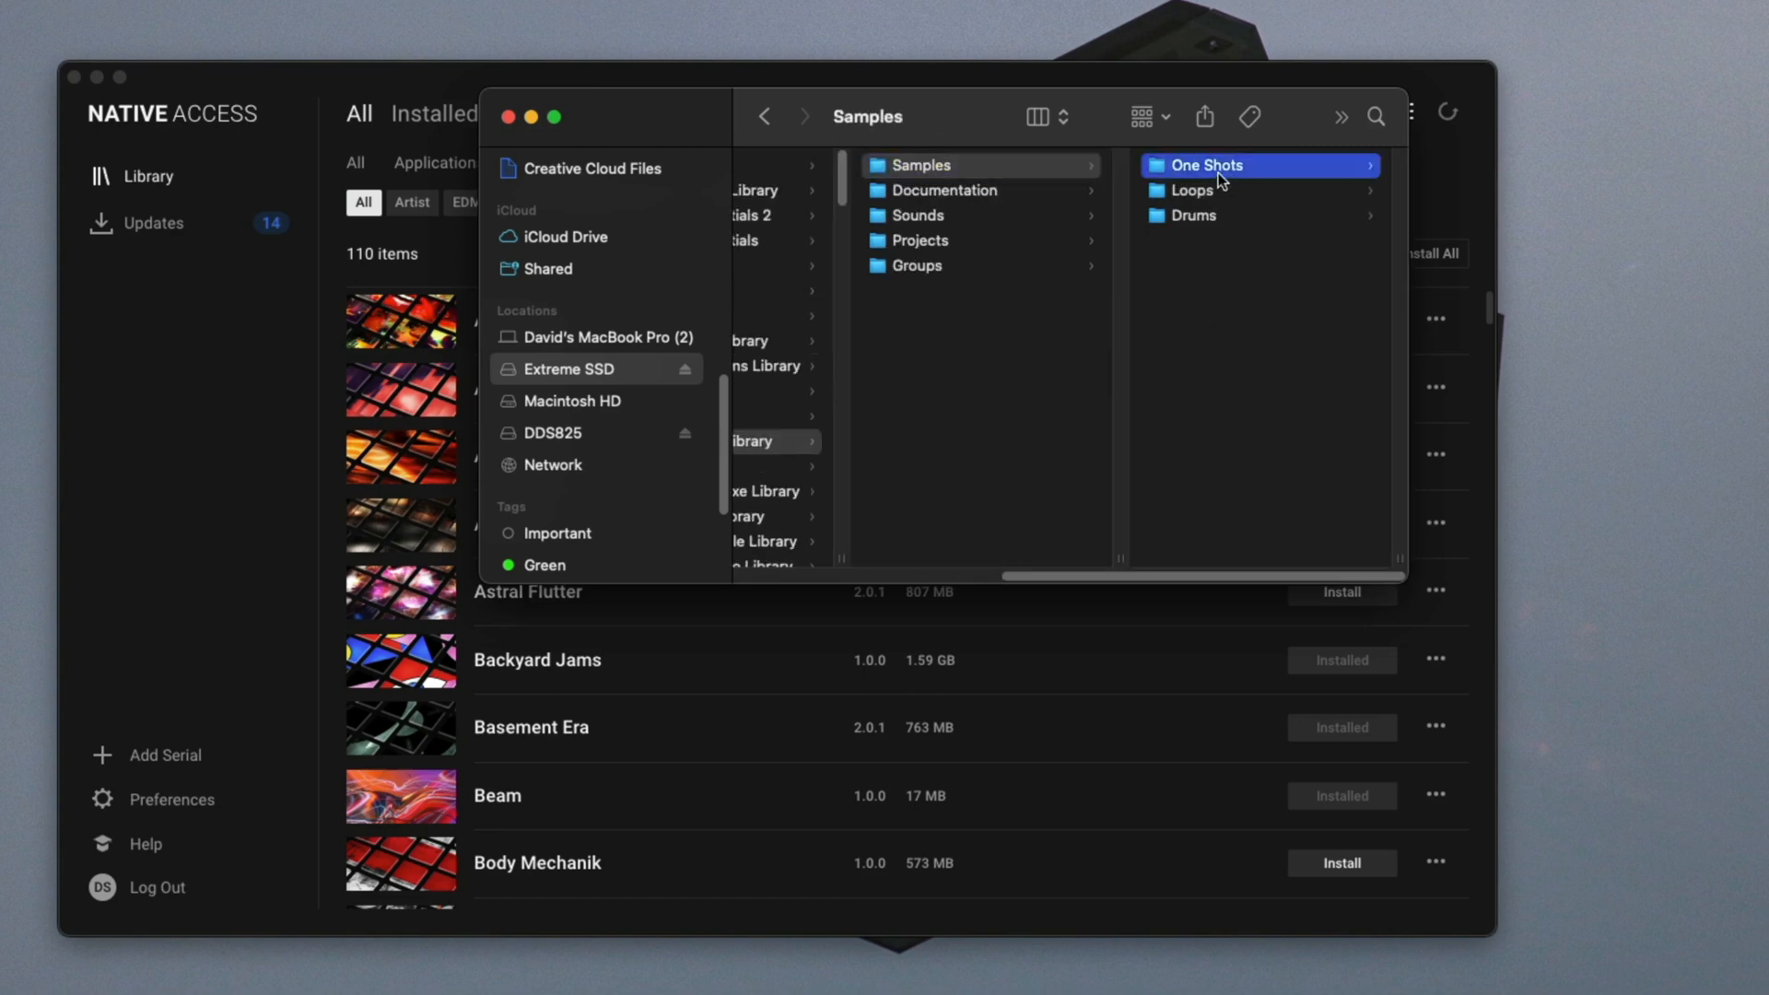
click(1203, 164)
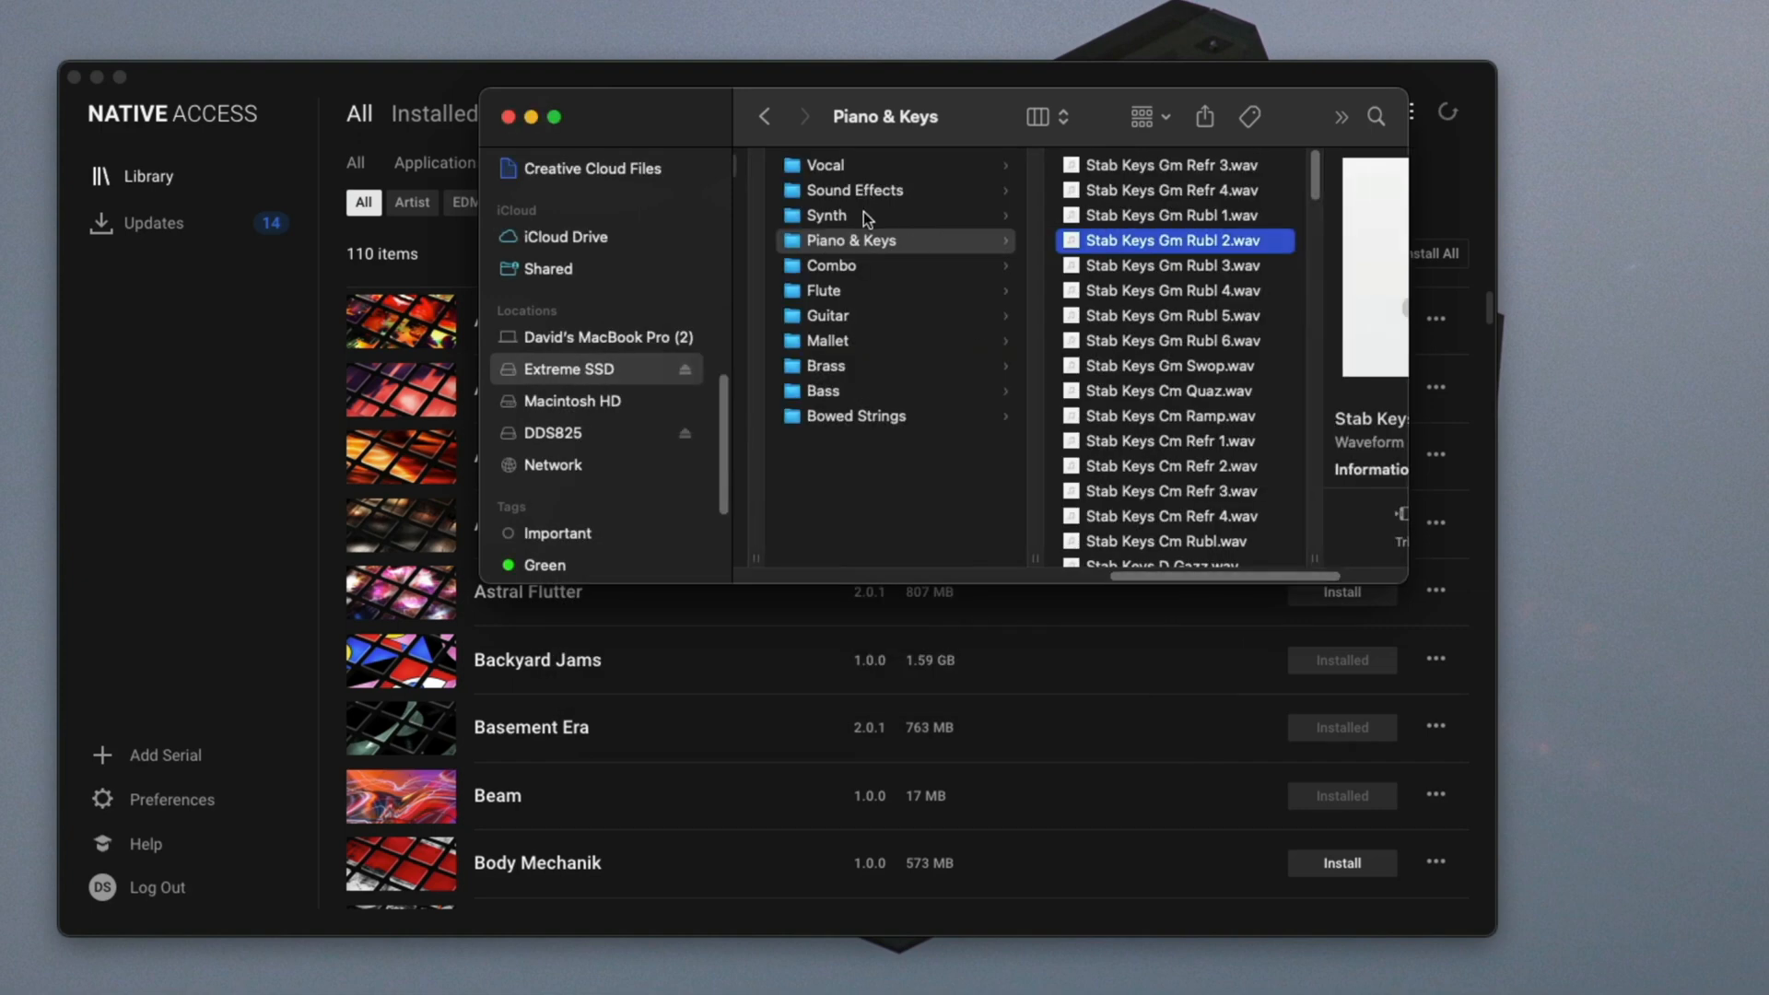
mouse_move(1221, 619)
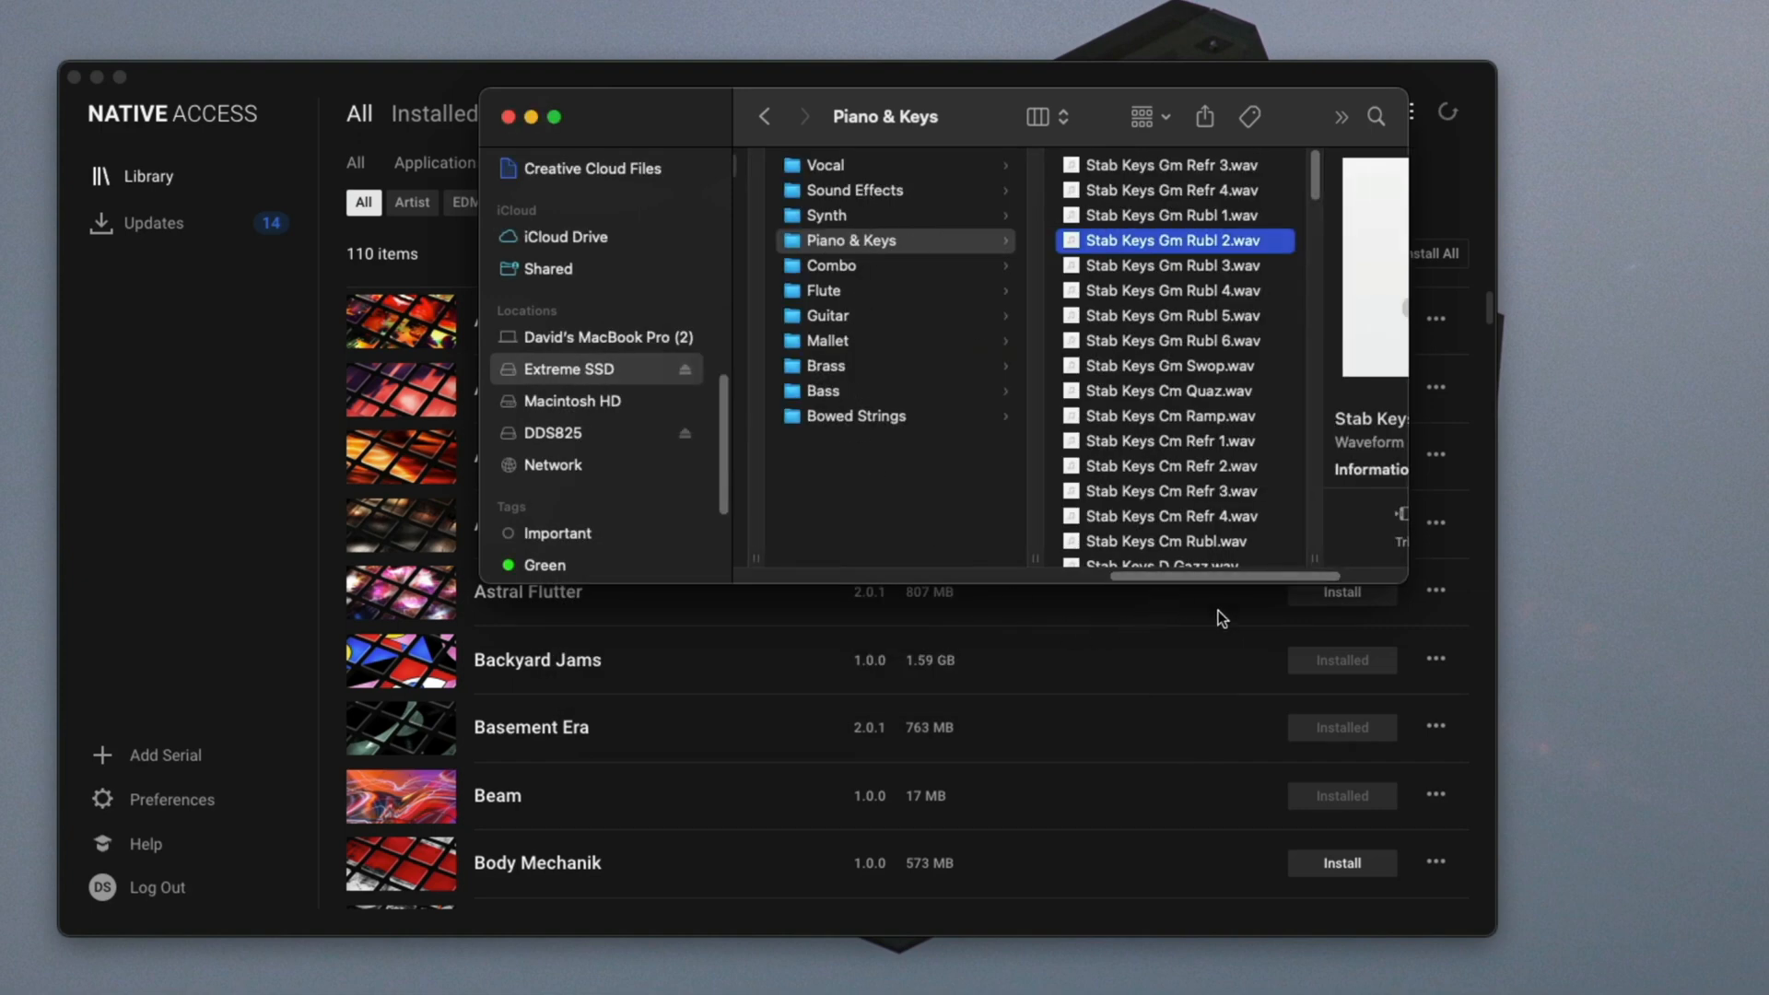
Step: Browse back and look into the Loops and Drums sample folders
drag(1184, 575, 1117, 575)
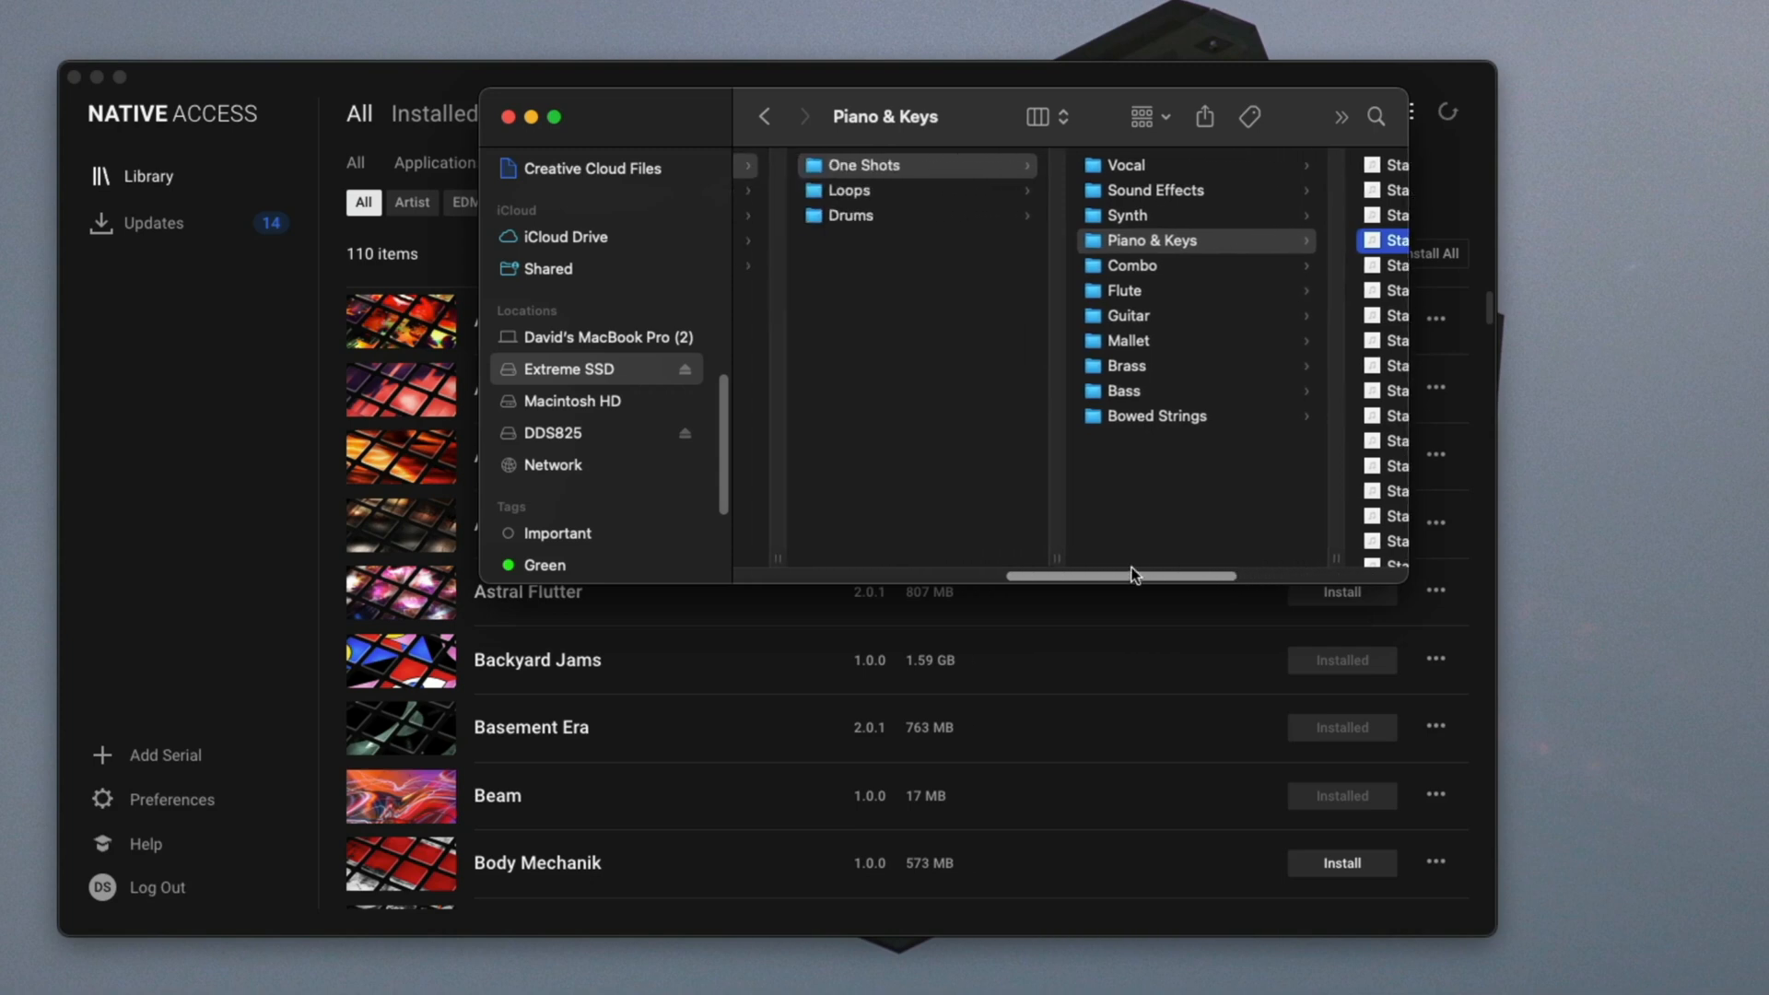
click(847, 190)
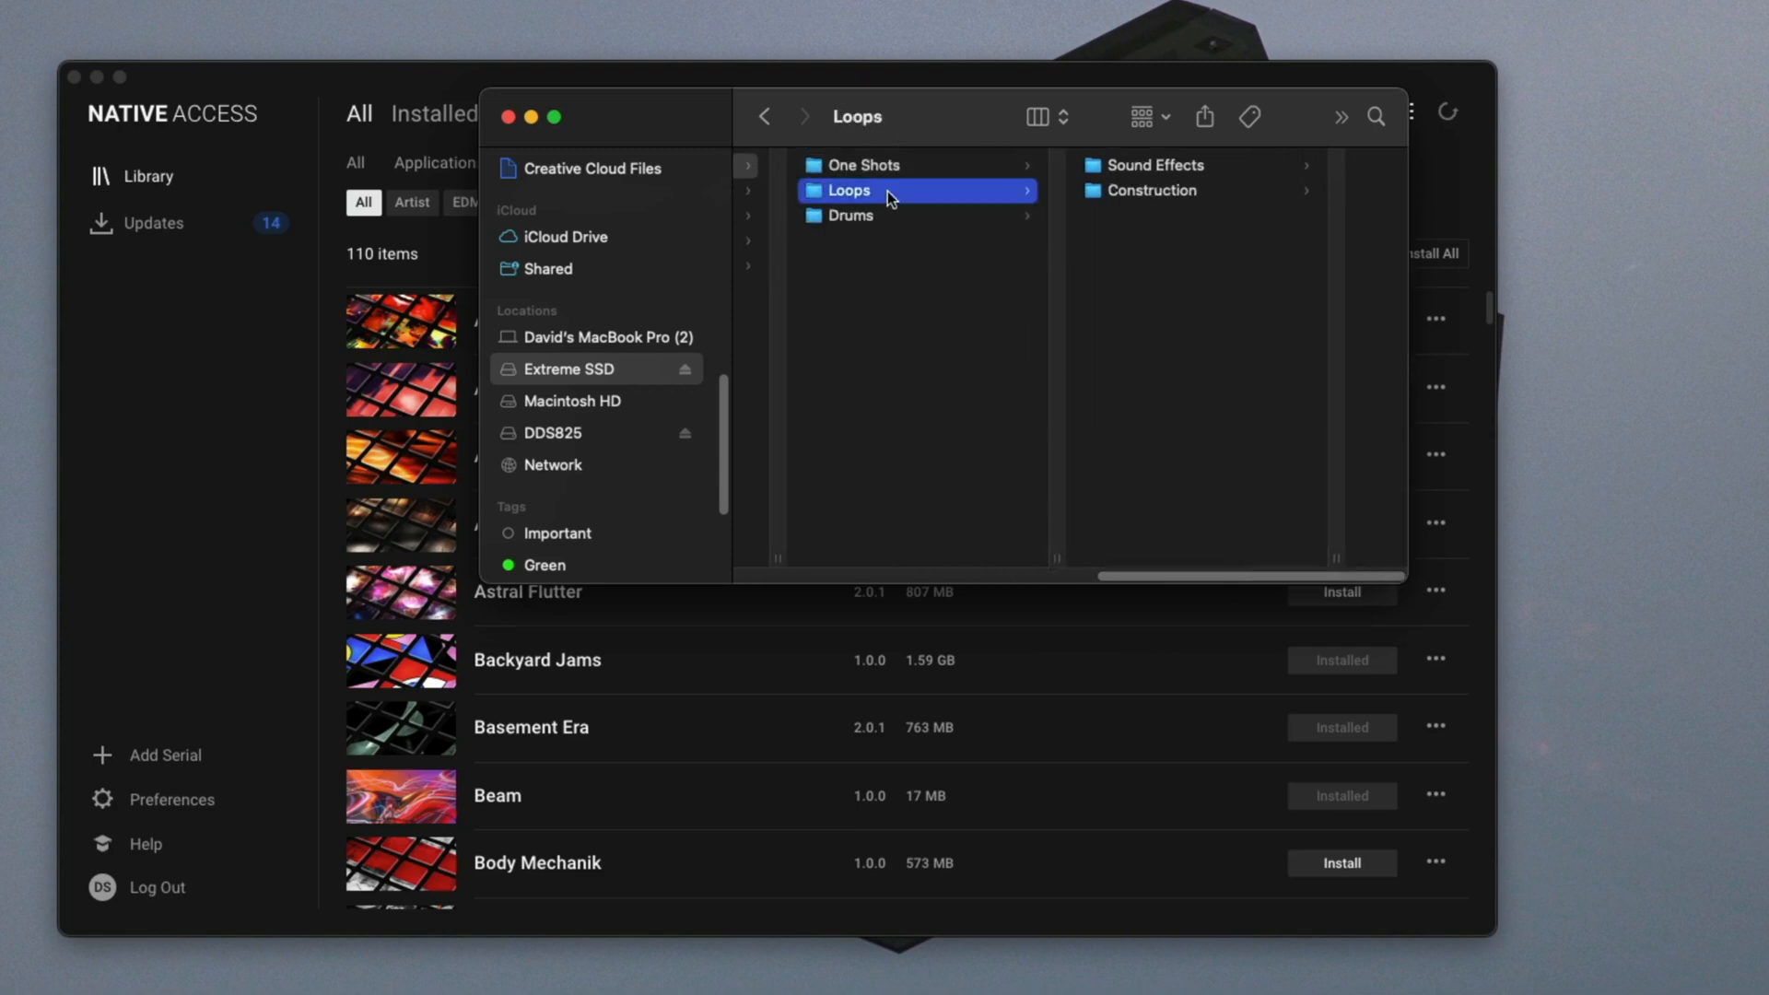
click(852, 216)
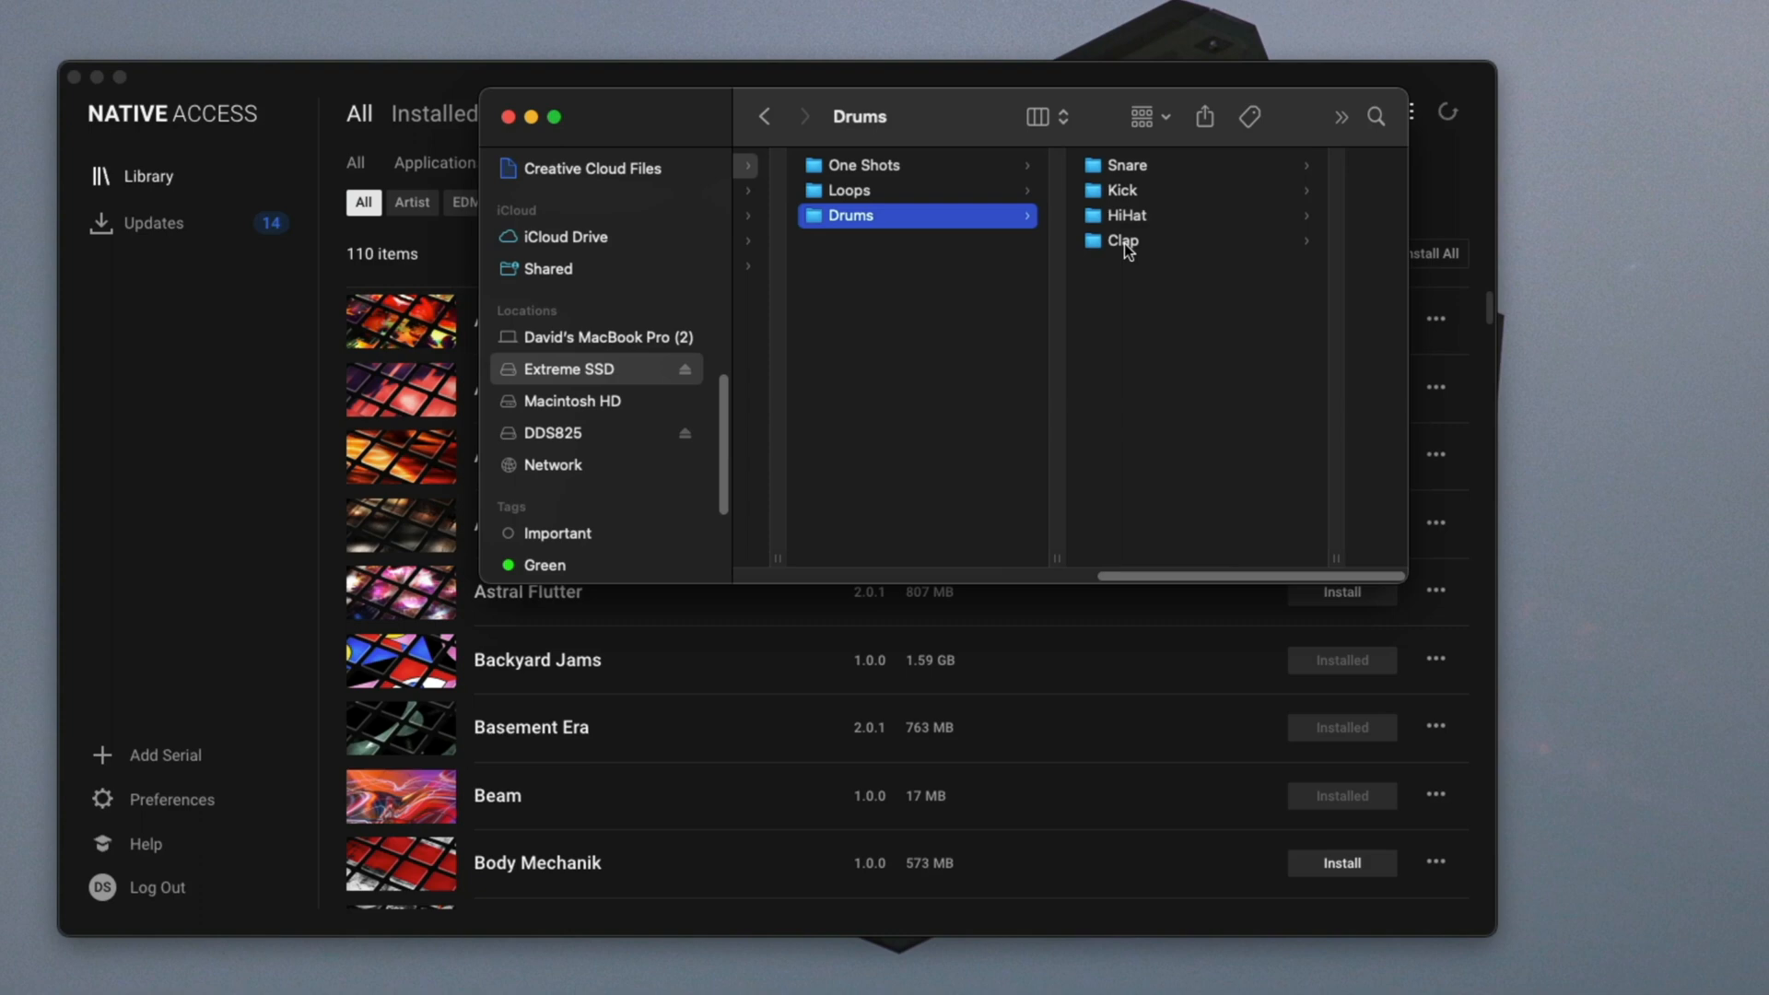
mouse_move(1126, 247)
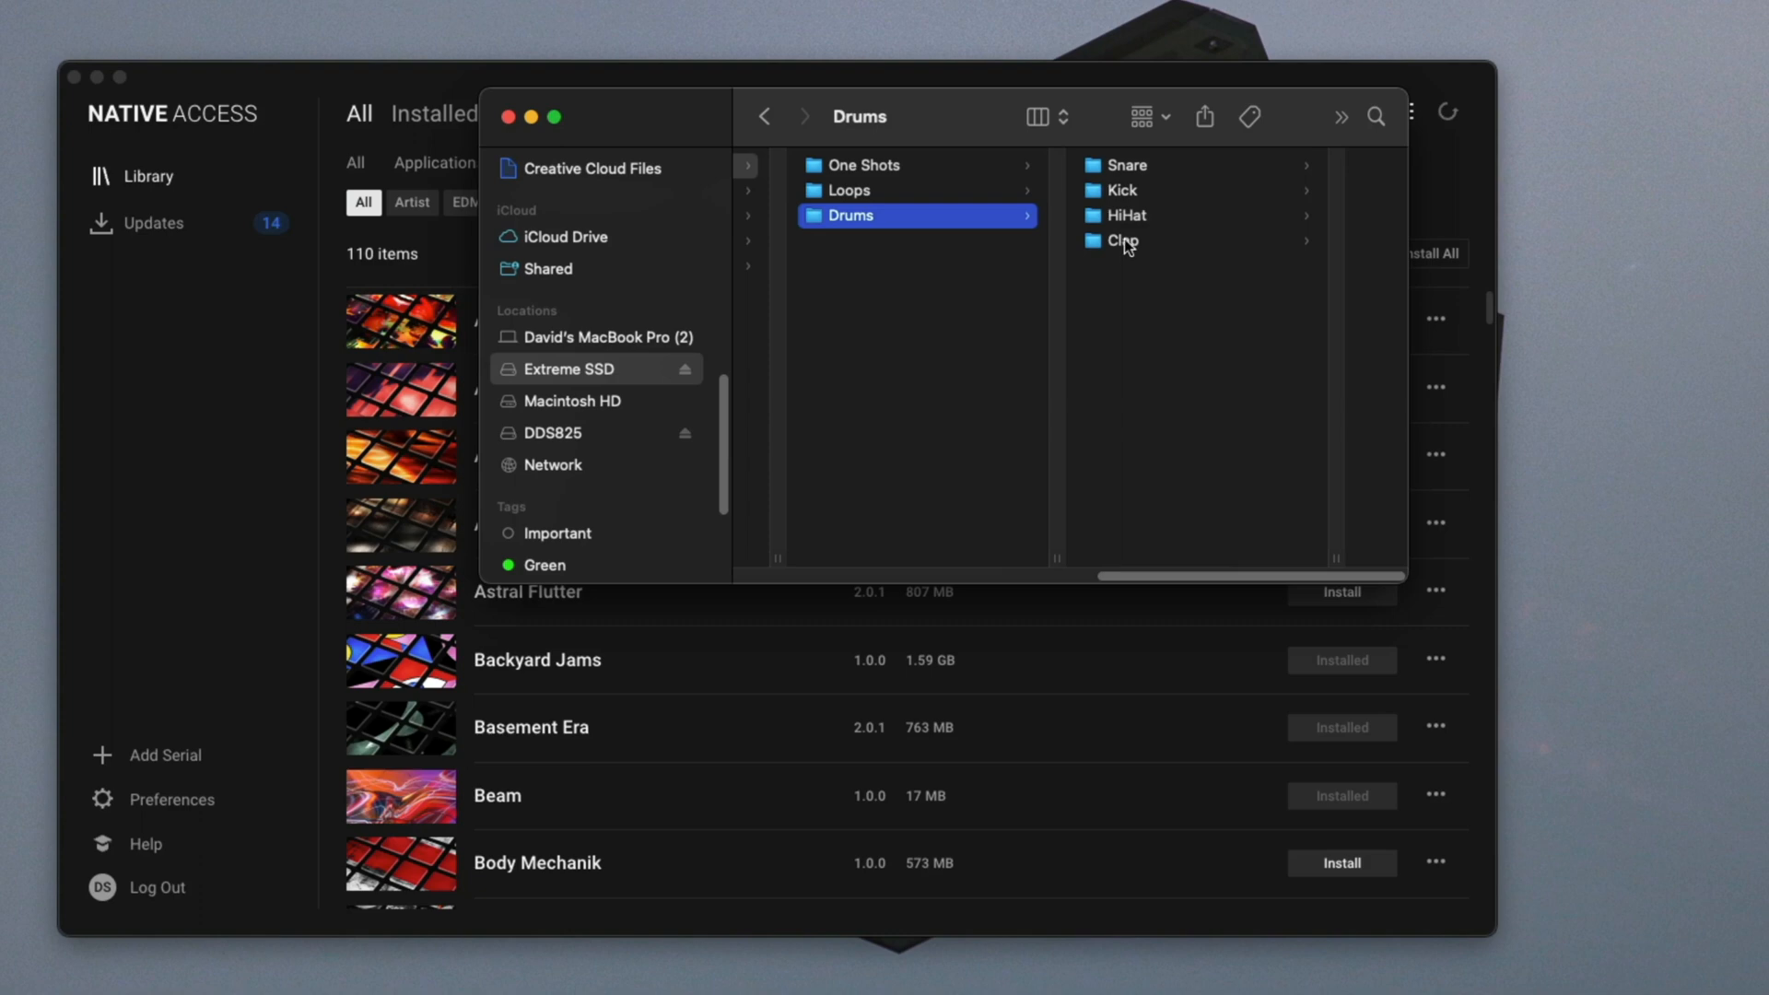
Step: View the Kick drum WAV files, then the HiHat drum samples
click(1122, 190)
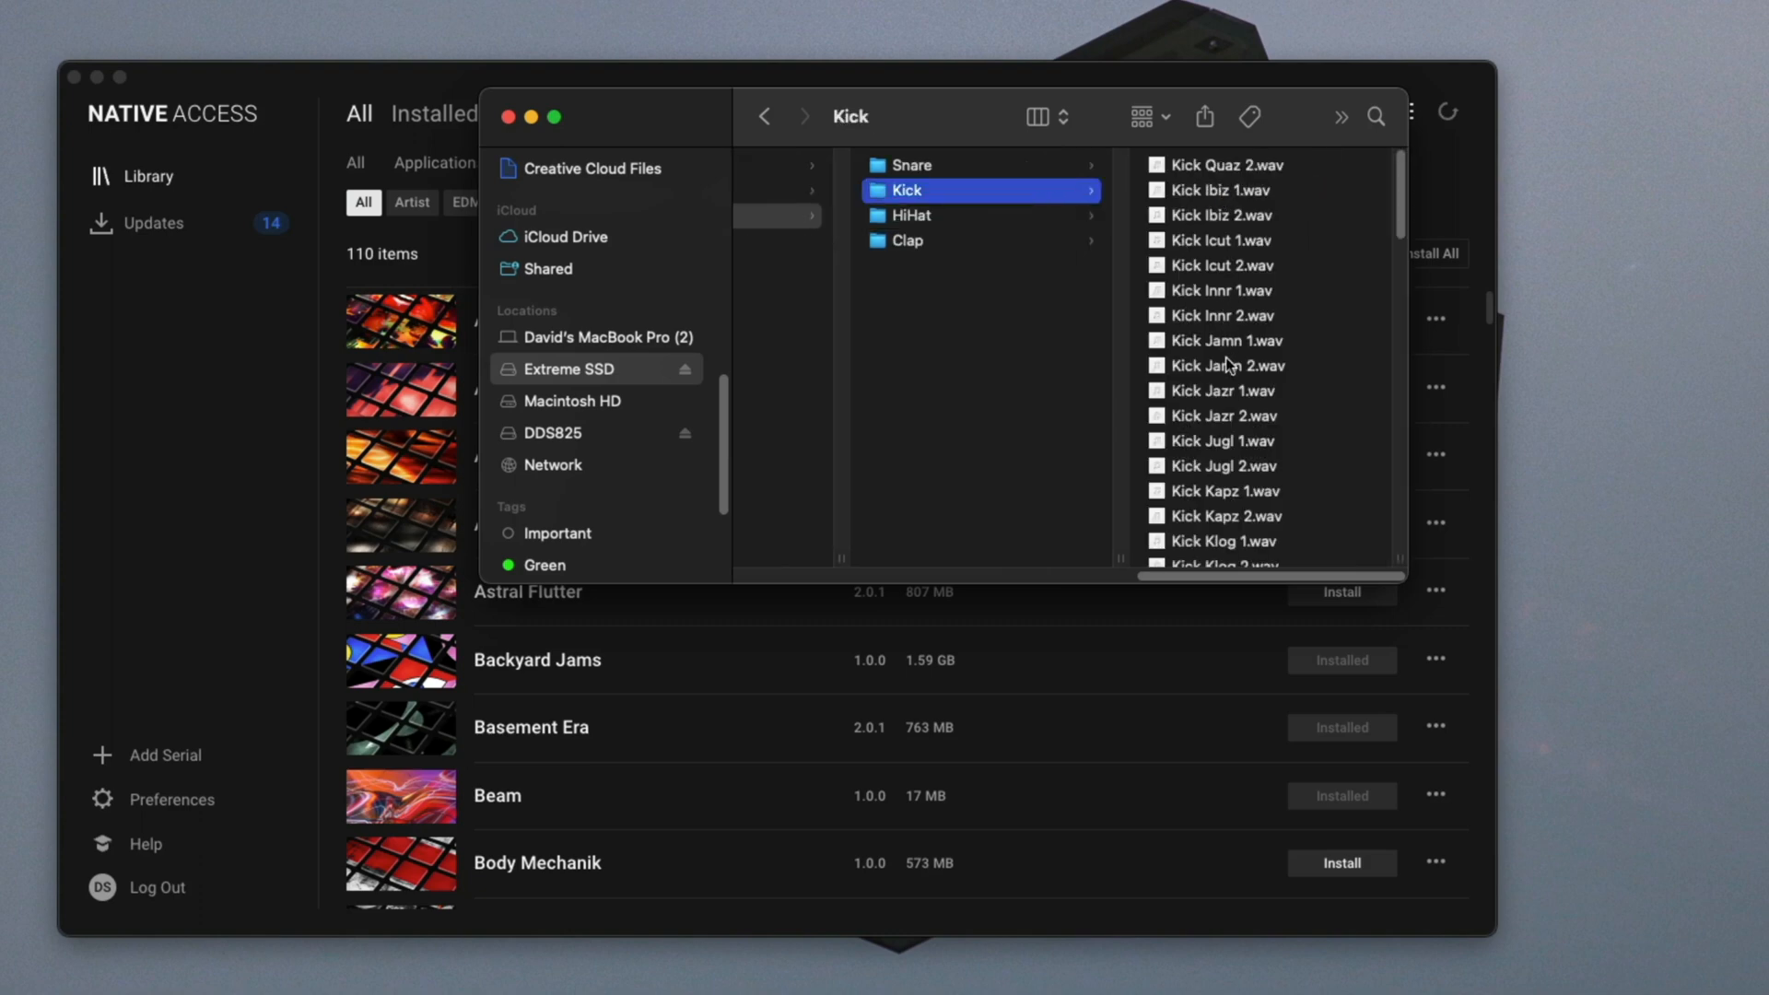
scroll(down, 3)
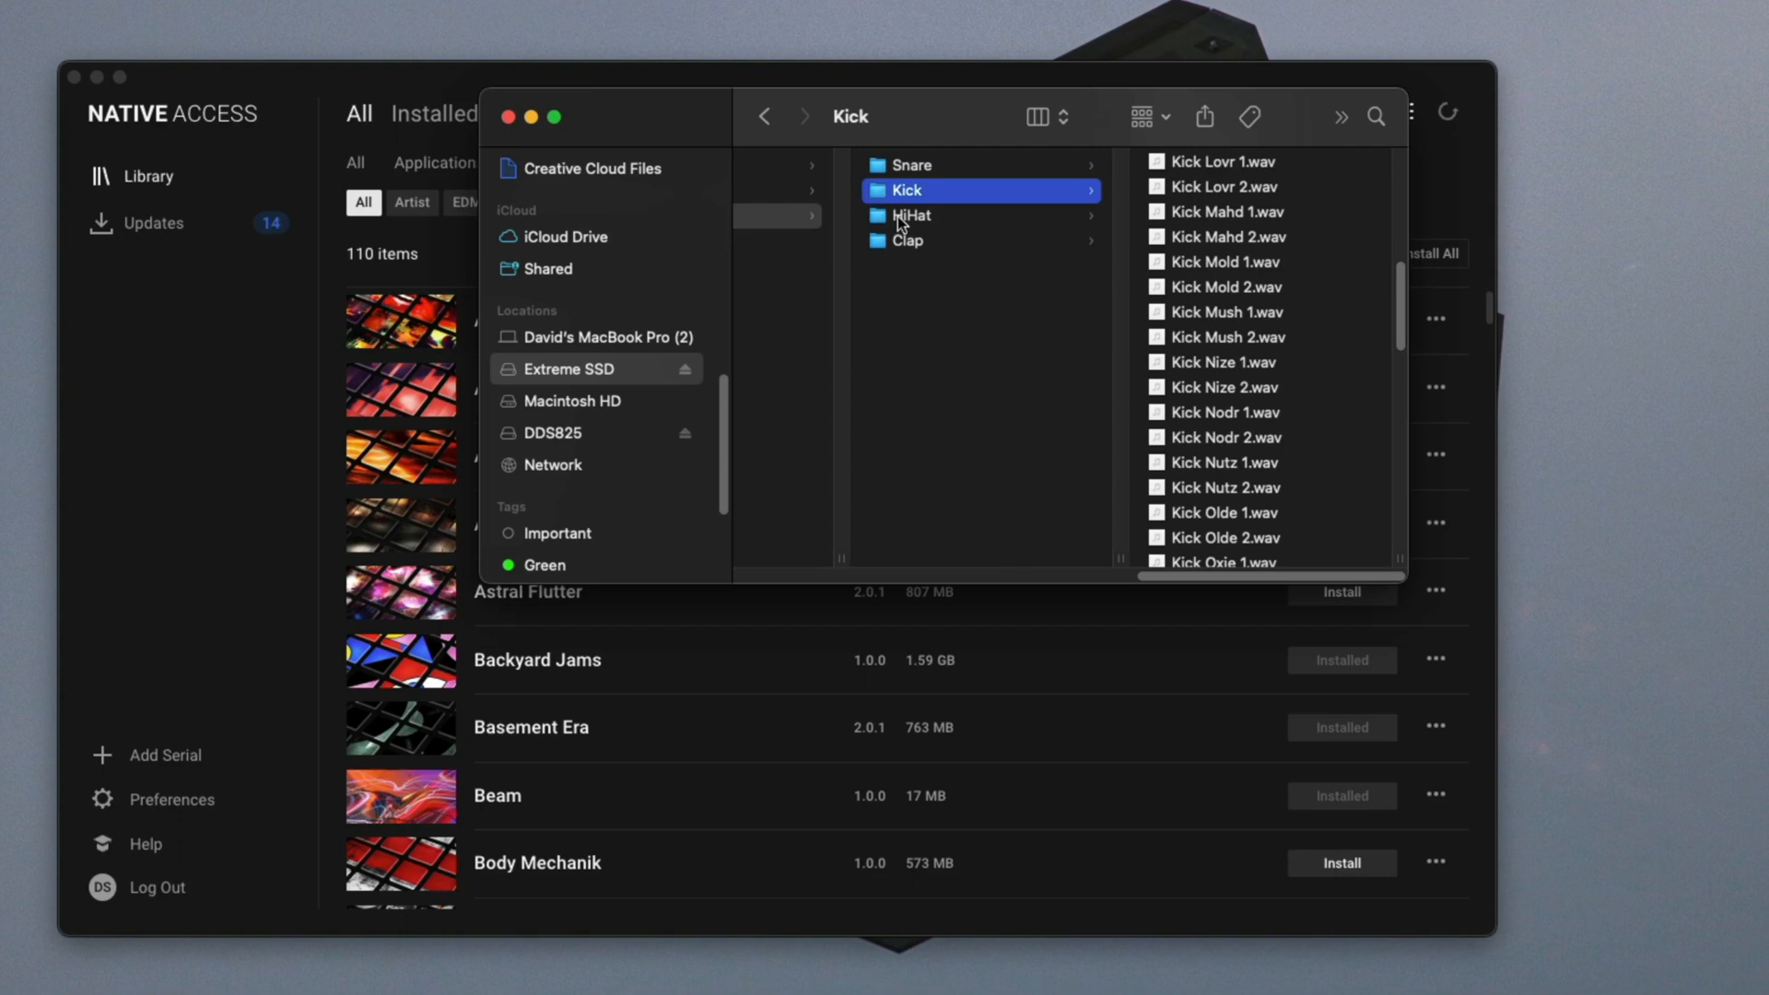
click(912, 215)
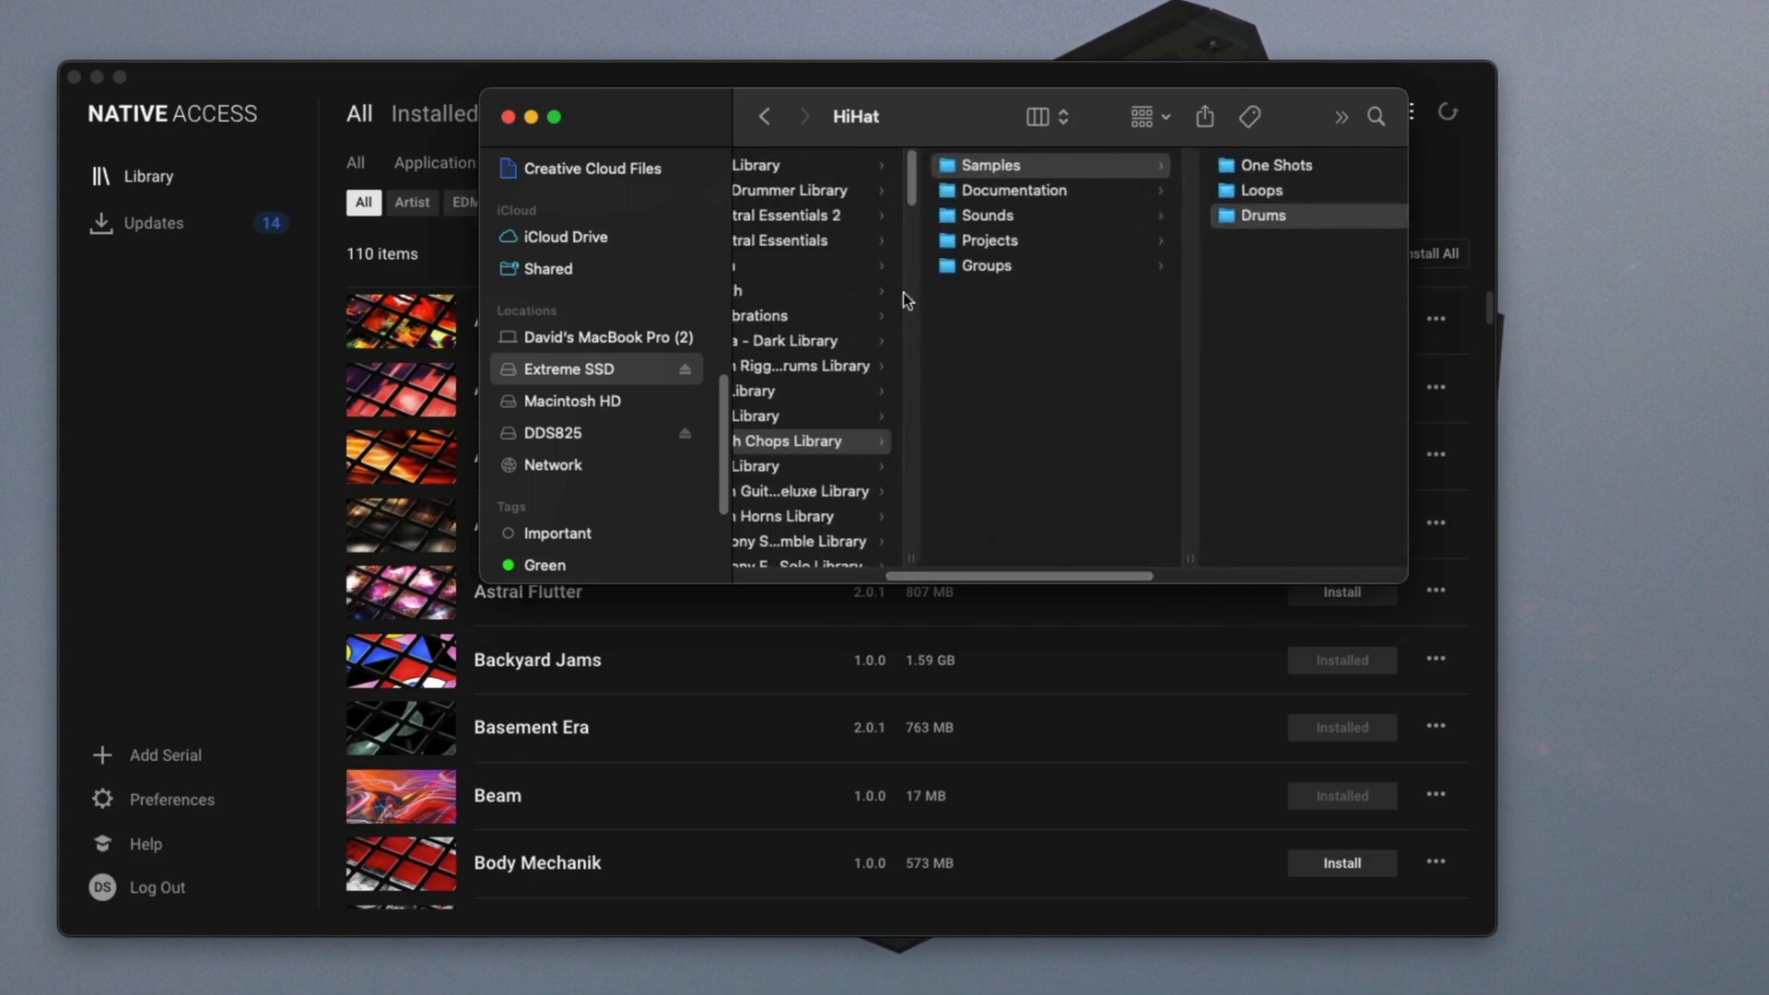
mouse_move(829, 439)
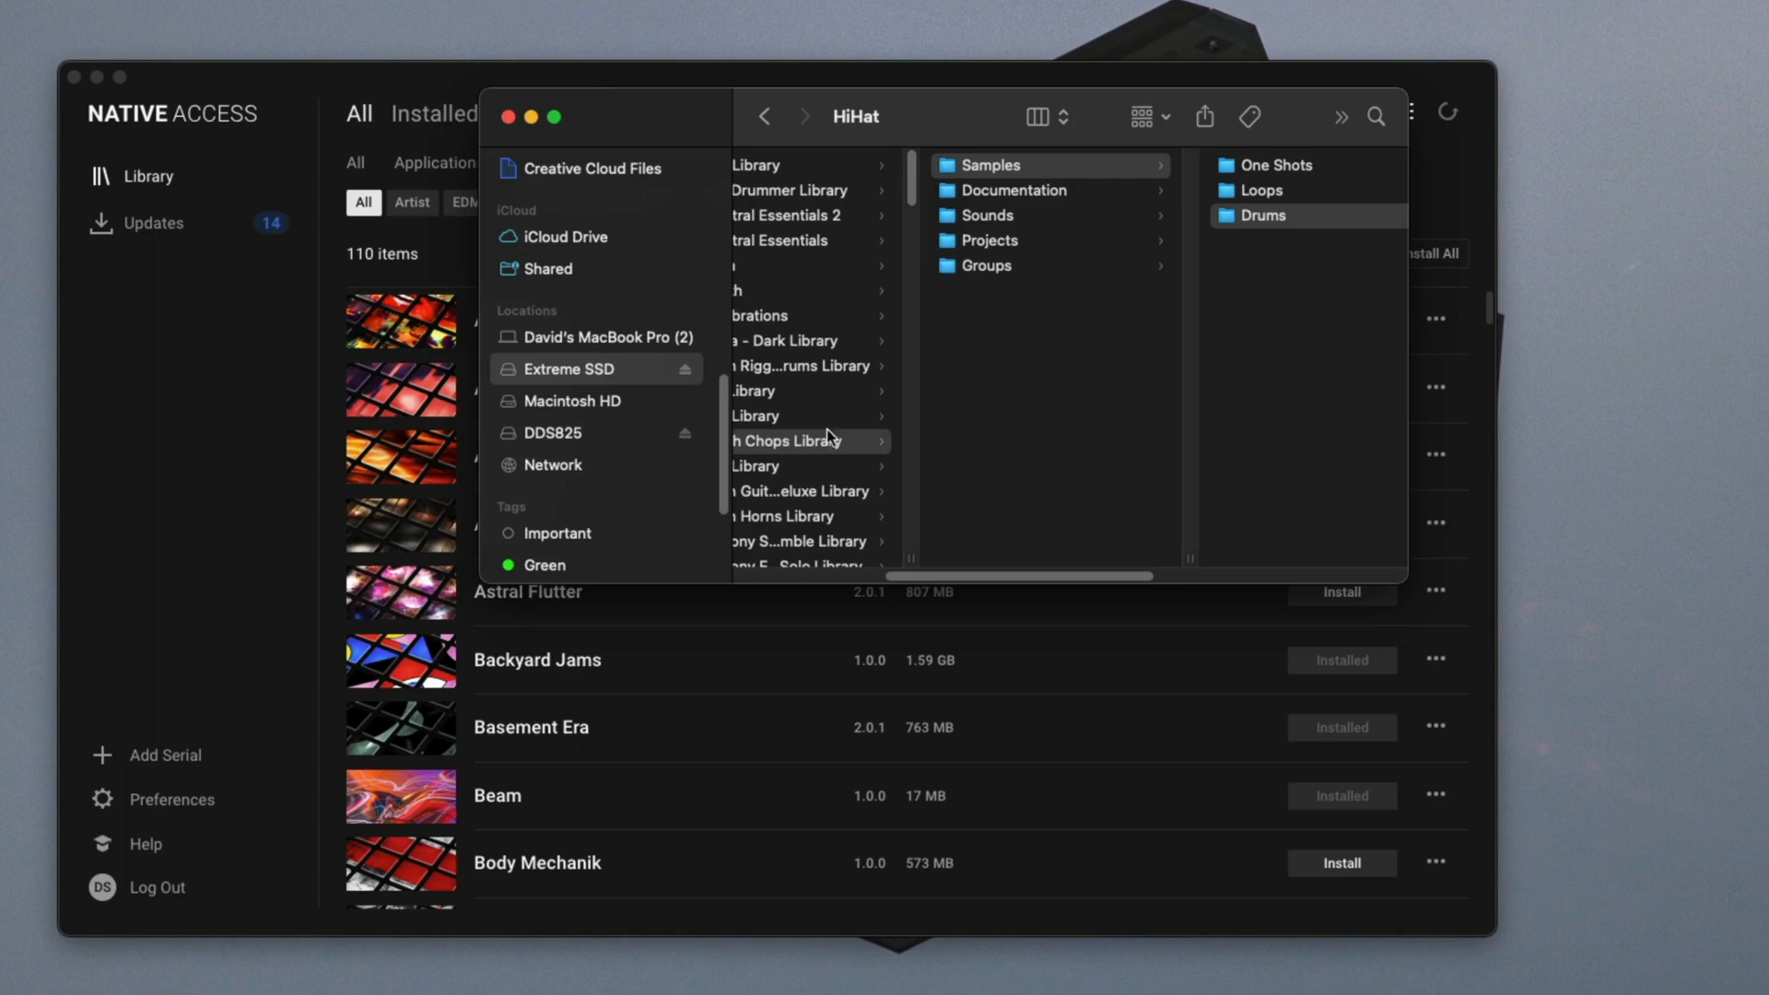